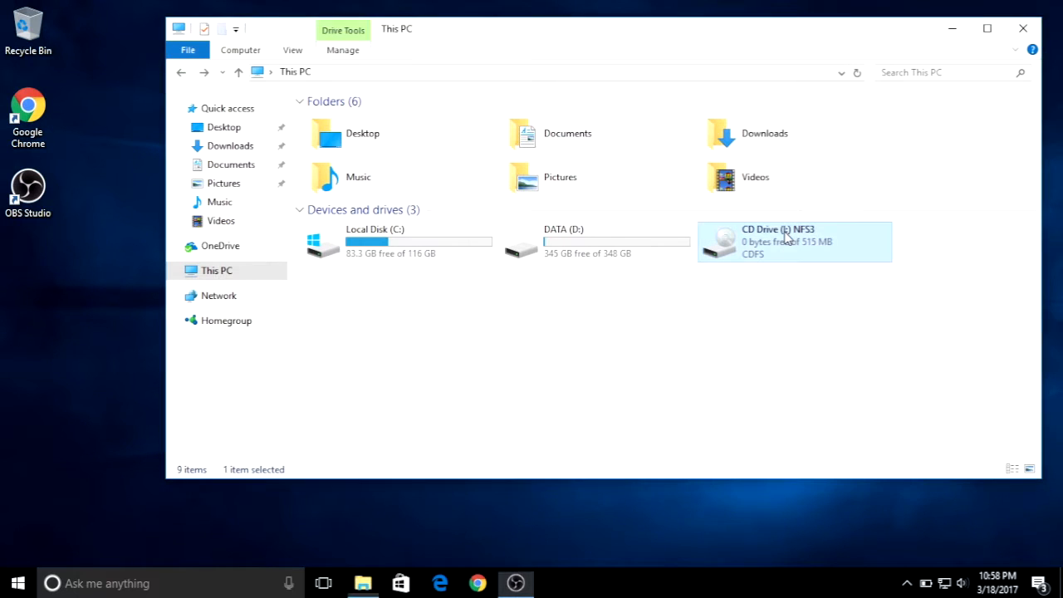
mouse_move(751, 242)
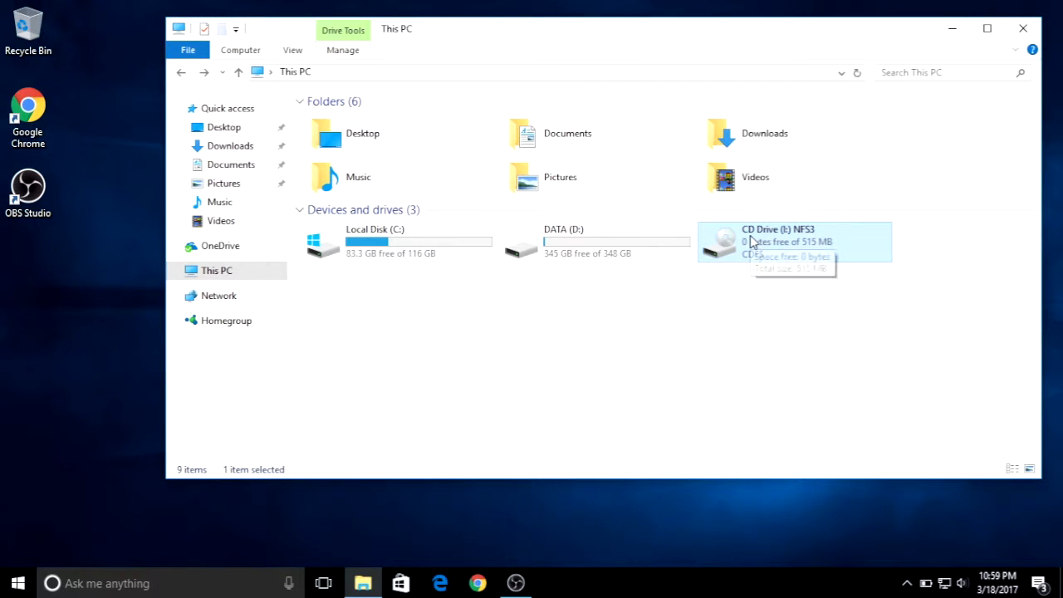
mouse_move(581, 253)
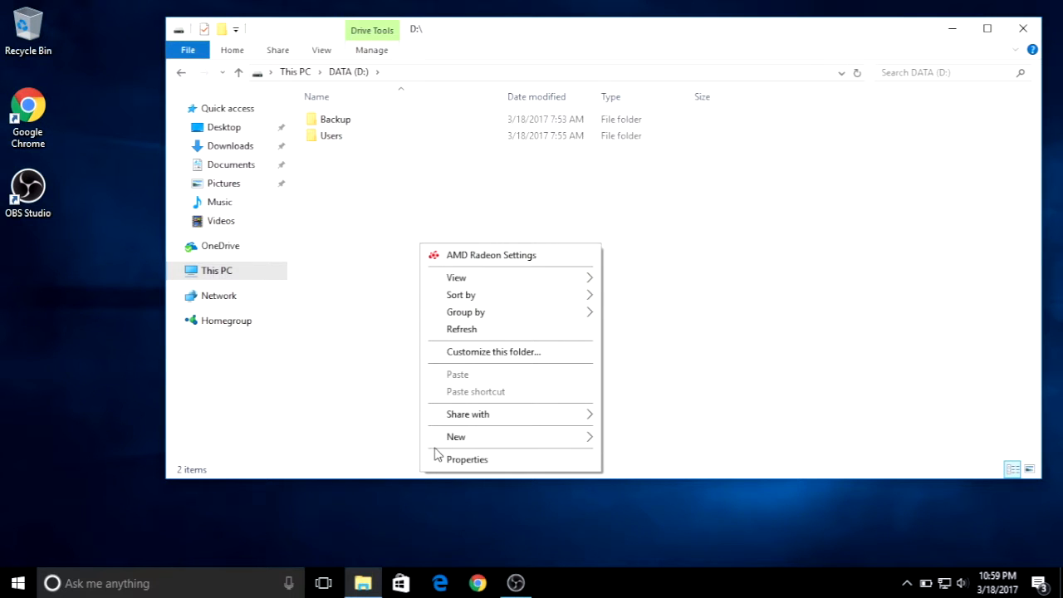
- Create a new folder named Games on drive D: and go into it
left_click(455, 435)
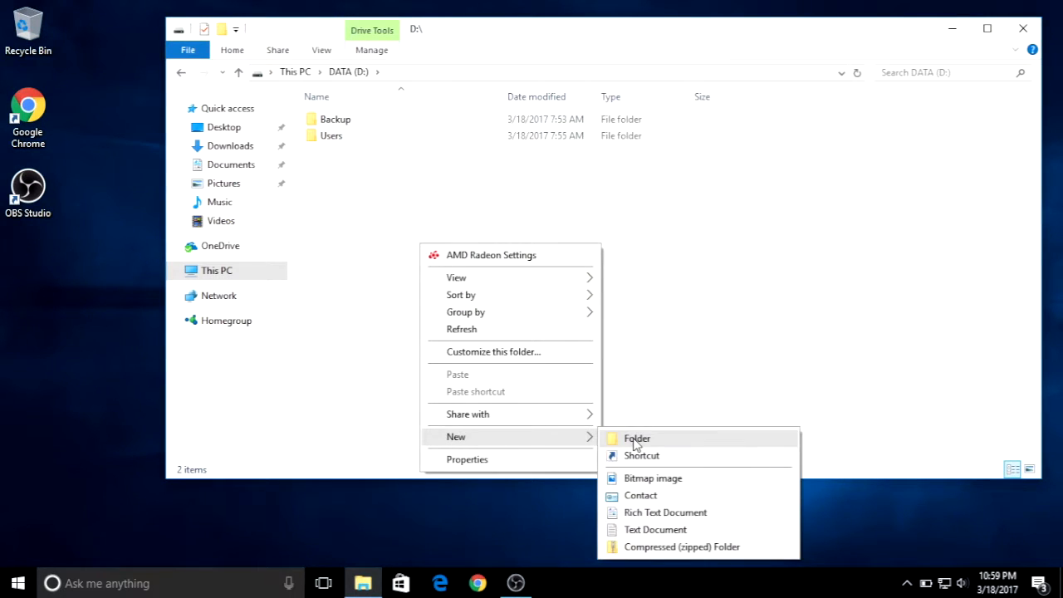
left_click(637, 438)
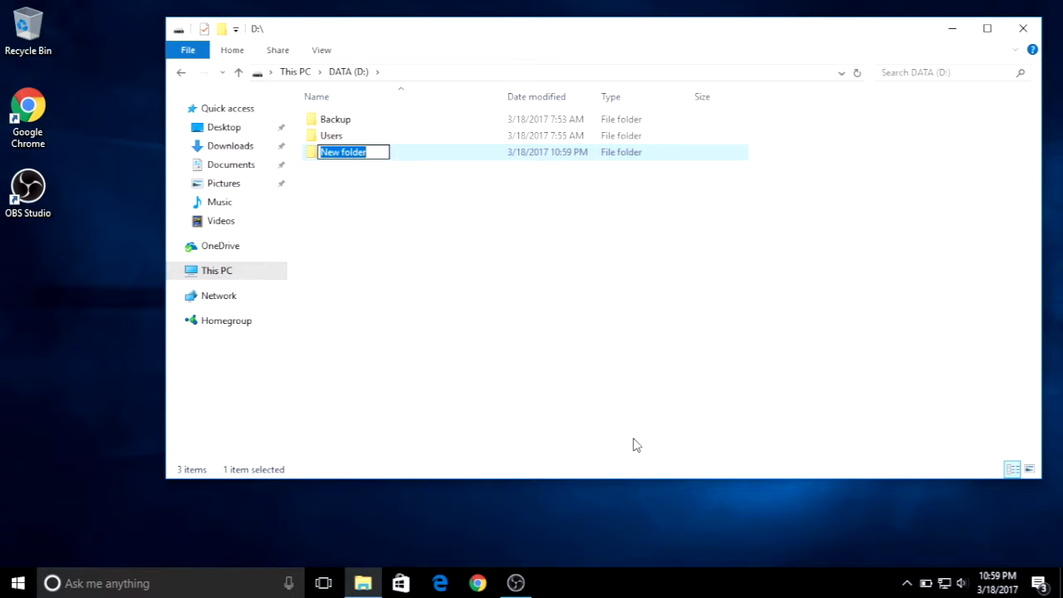
type("Gam")
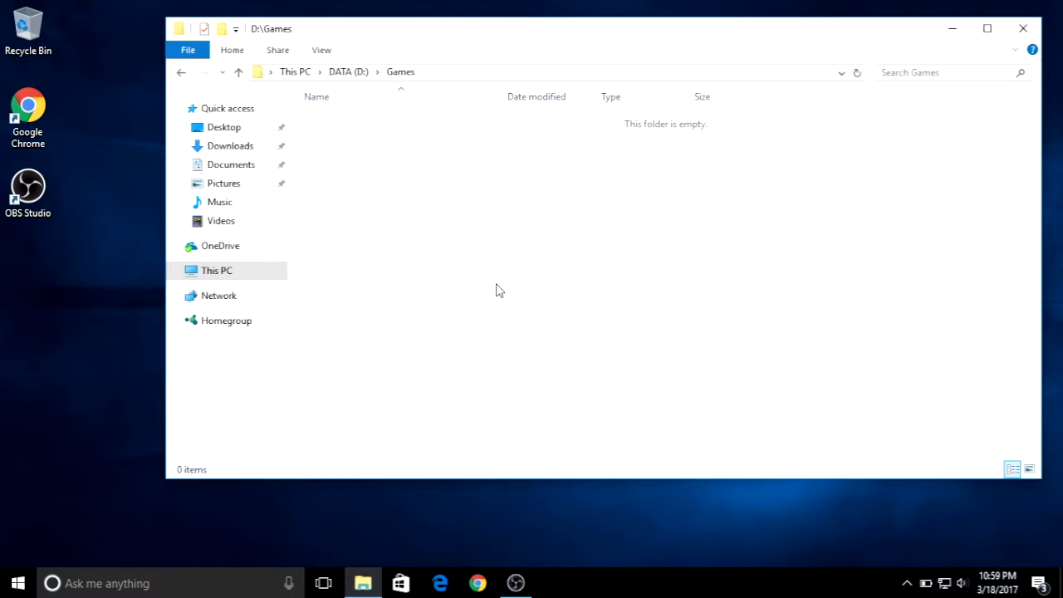
- Create a folder named NFS3 inside Games and enter it
right_click(498, 289)
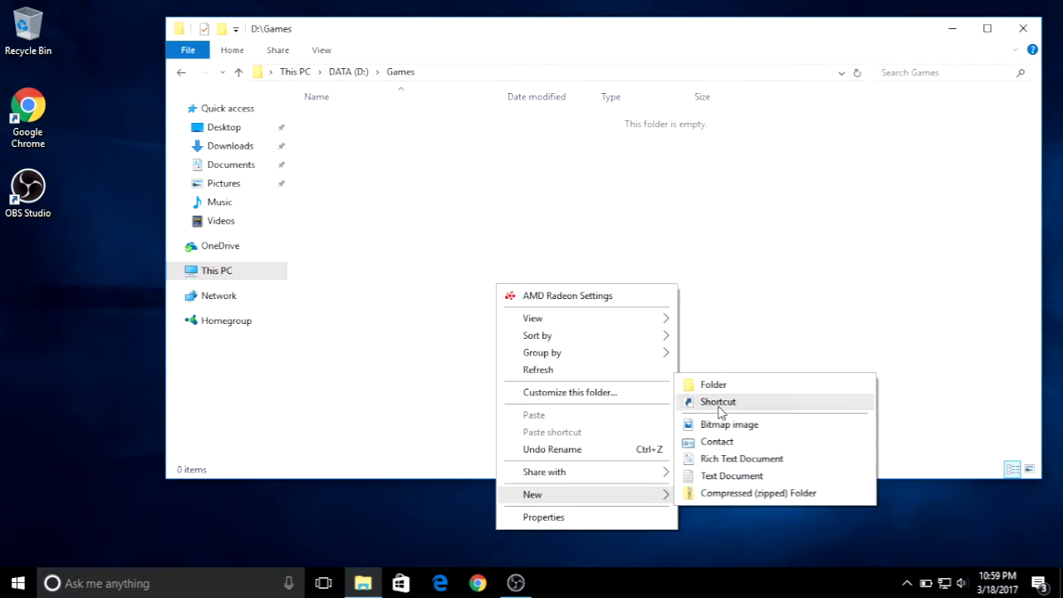
left_click(712, 383)
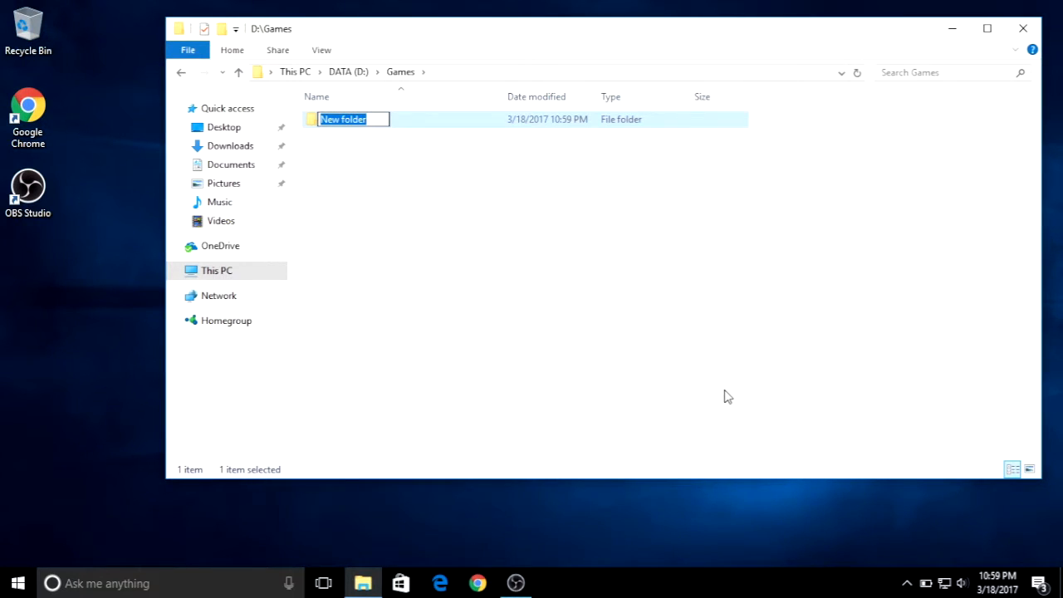
type("NFS3")
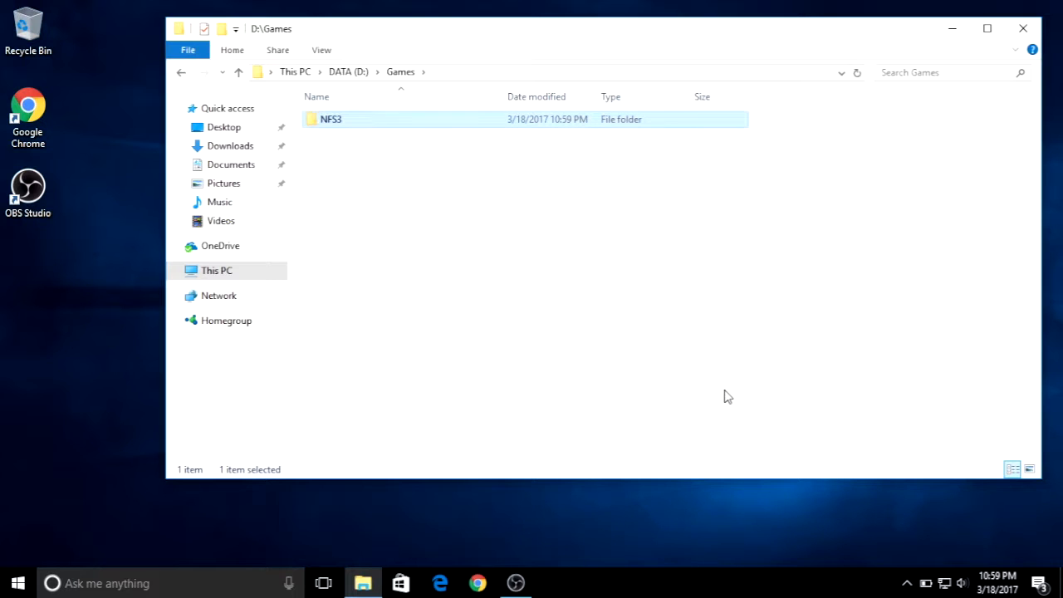
double_click(331, 119)
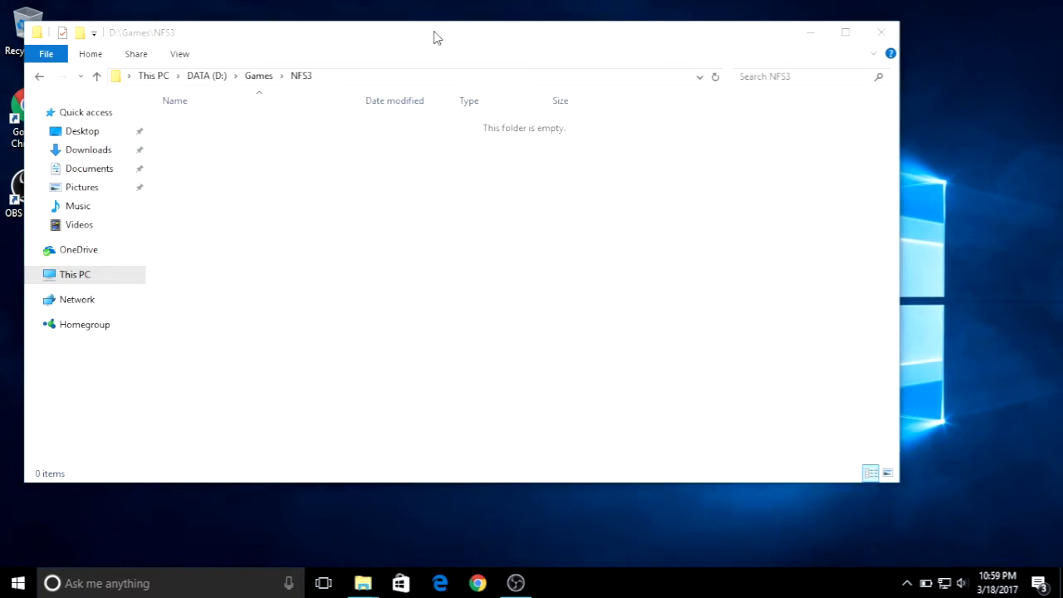
- Copy FEDATA and GAMEDATA from the NFS3 CD into D:\Games\NFS3 and begin a patch search
left_click(362, 582)
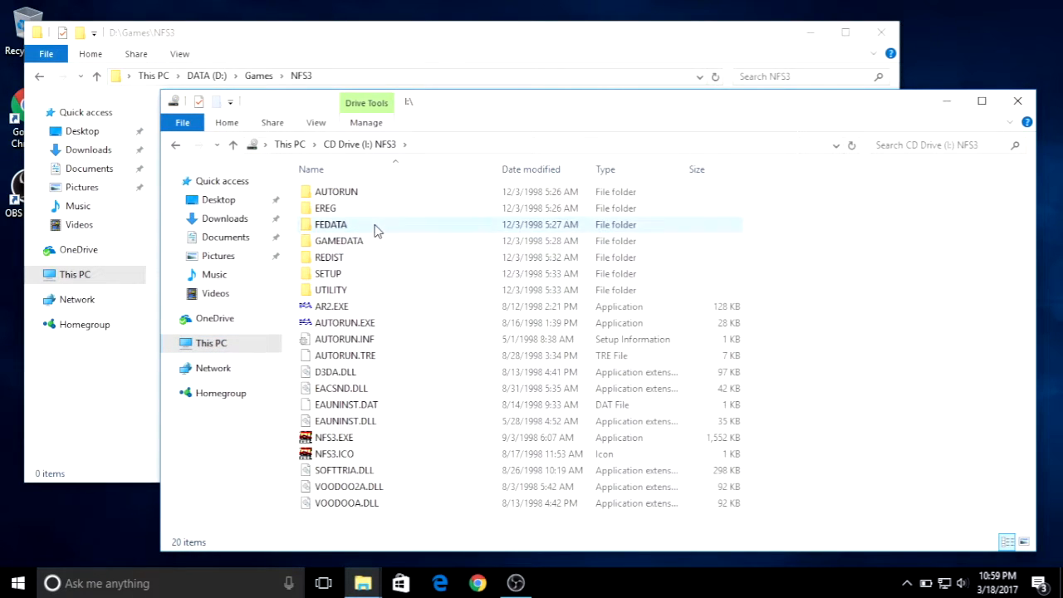
left_click(339, 241)
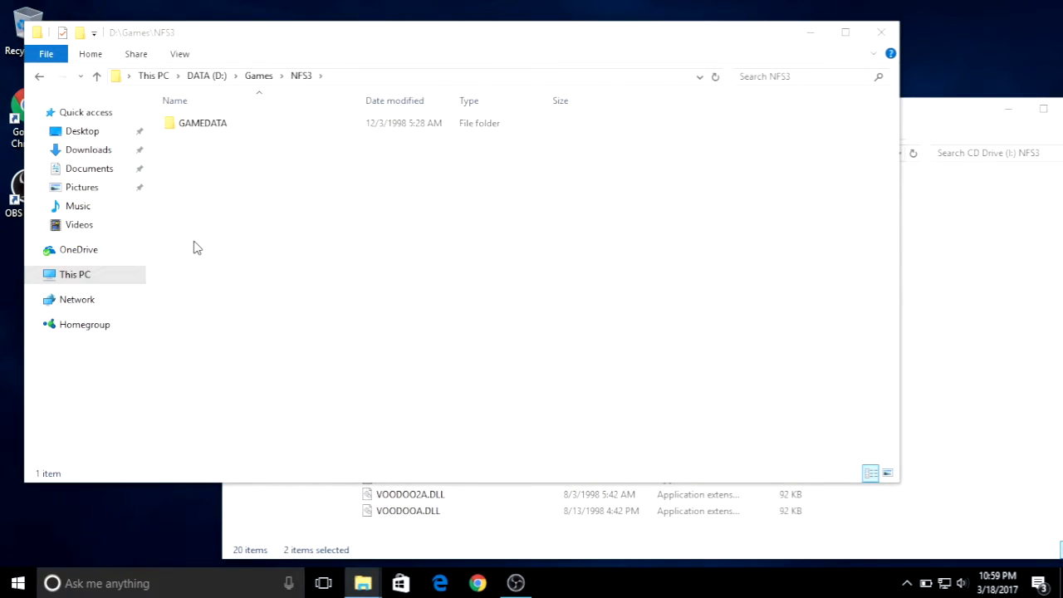
type("need for speed")
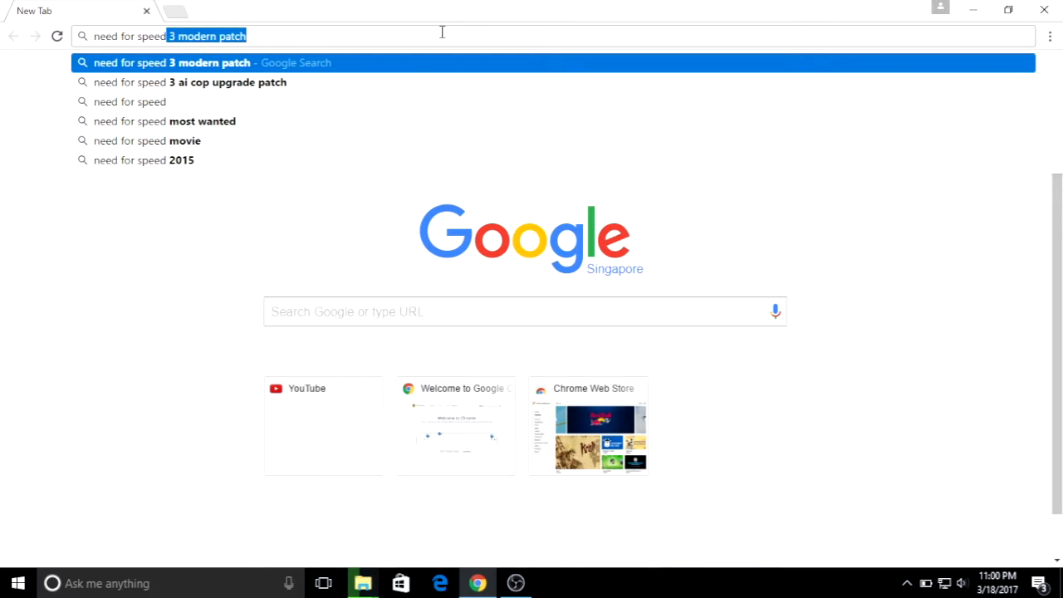
- Download nfs3_modern_patch.7z from the veg.by Need For Speed III Modern Patch page
type("modern+patch+veg&*")
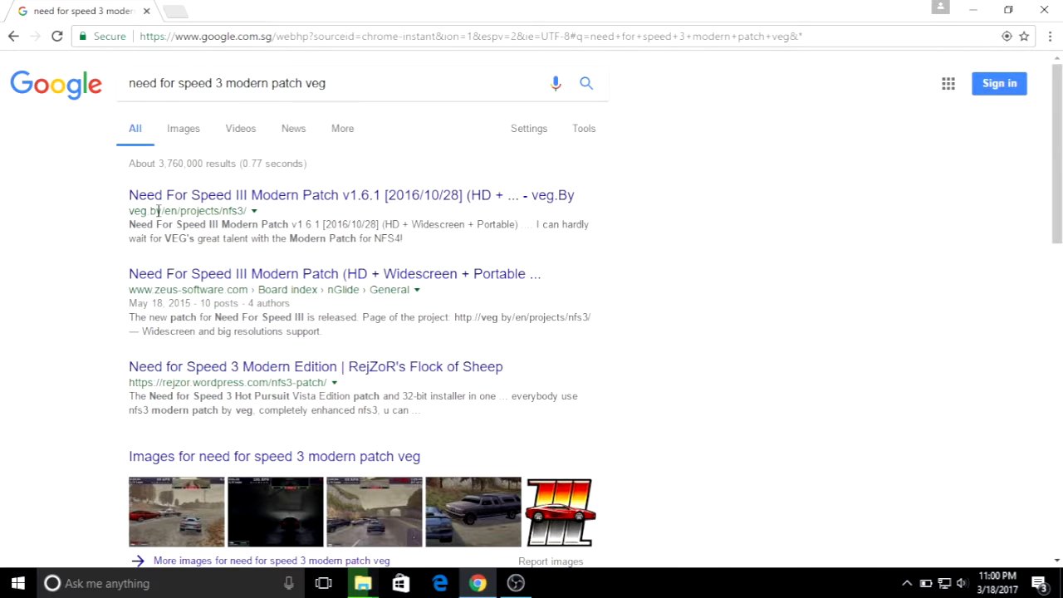
left_click(350, 194)
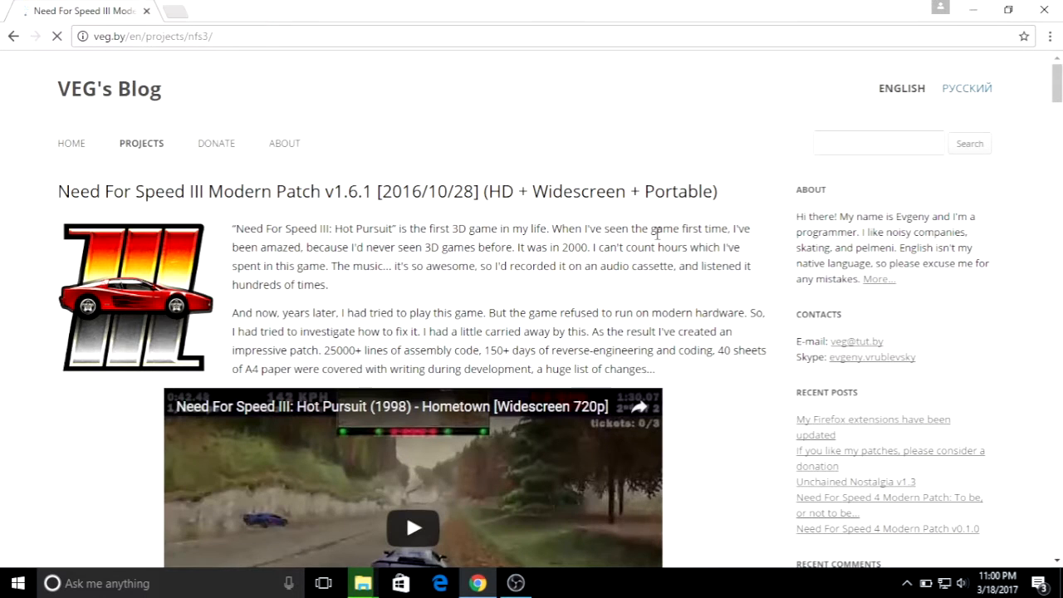
scroll("down", 3)
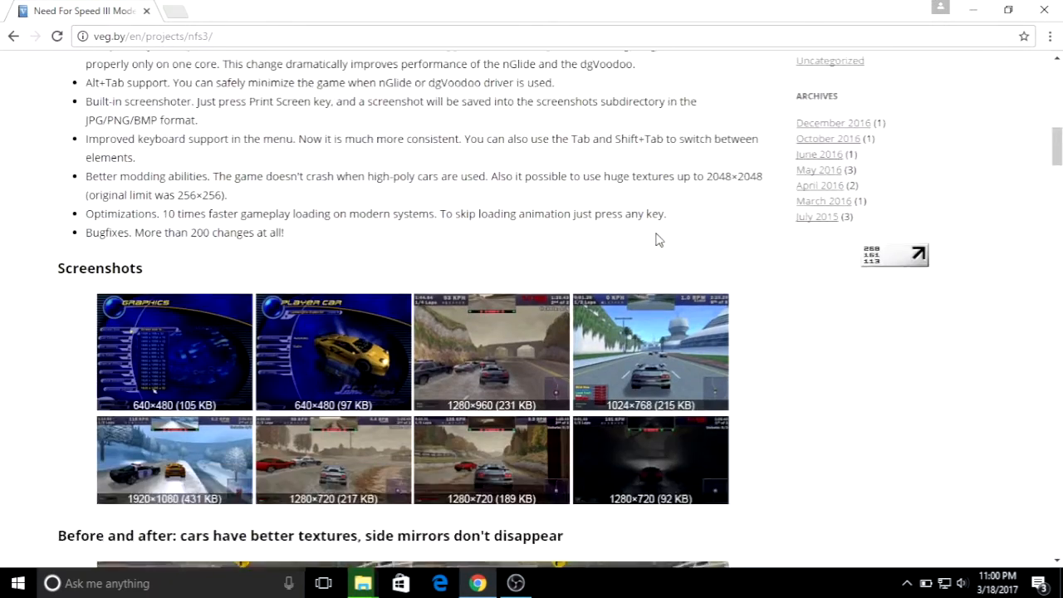
scroll("down", 3)
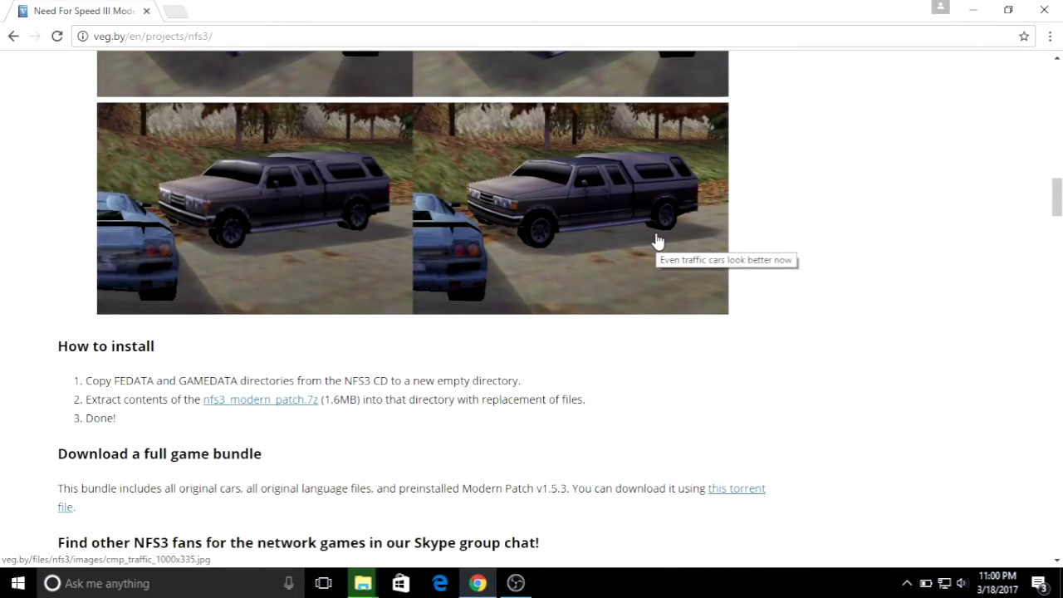
mouse_move(173, 375)
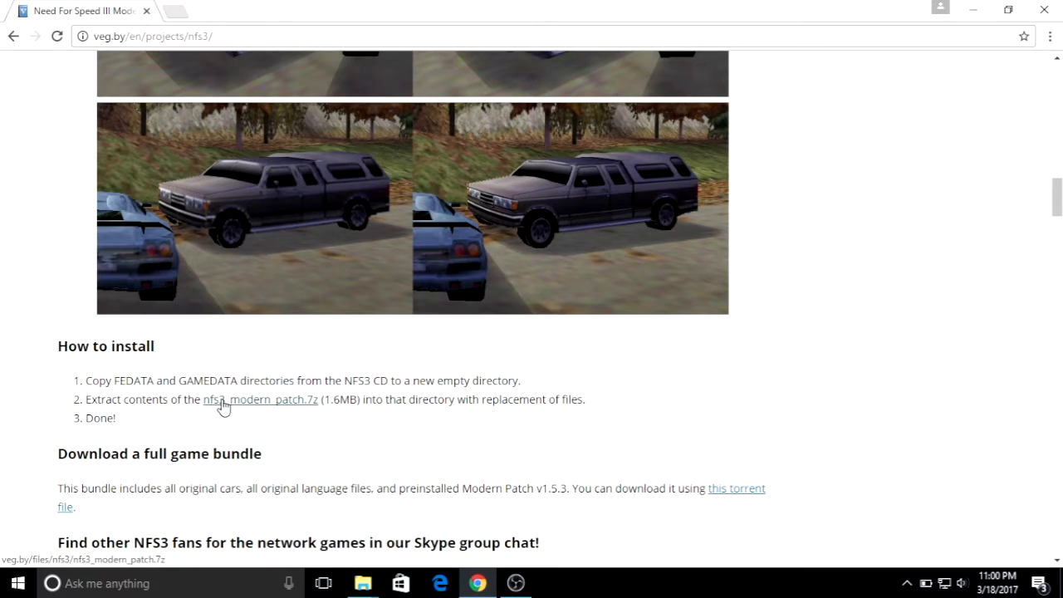
left_click(259, 399)
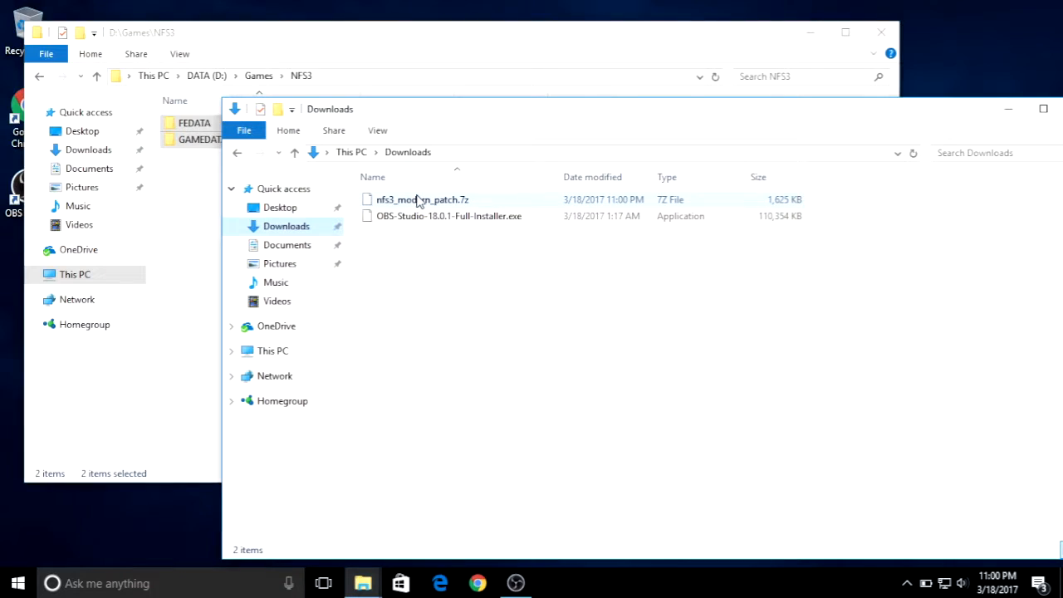
- Extract nfs3_modern_patch.7z with 7-Zip and copy all its files into D:\Games\NFS3
right_click(422, 200)
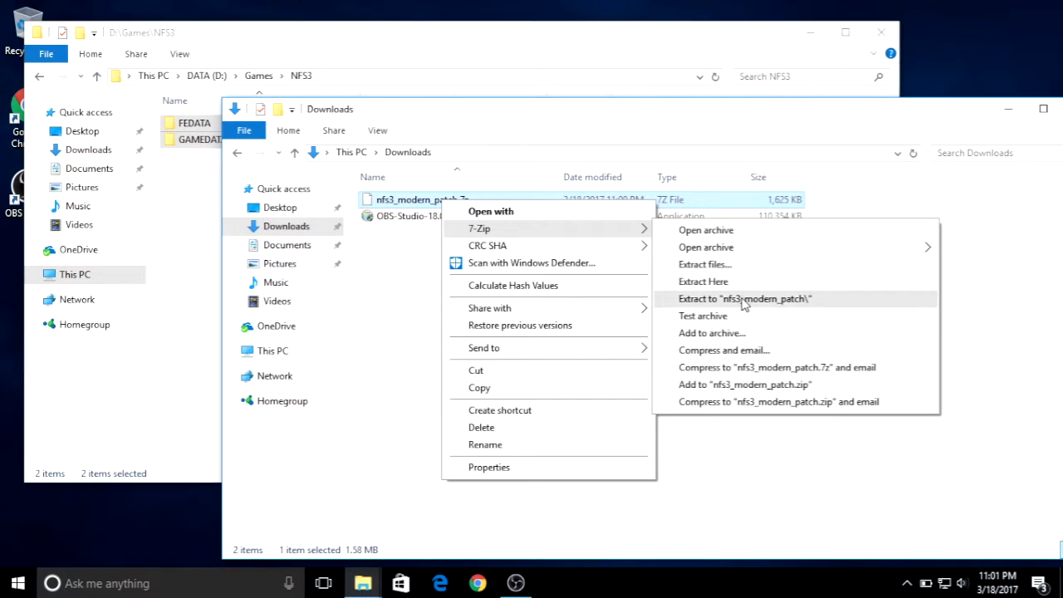
left_click(744, 299)
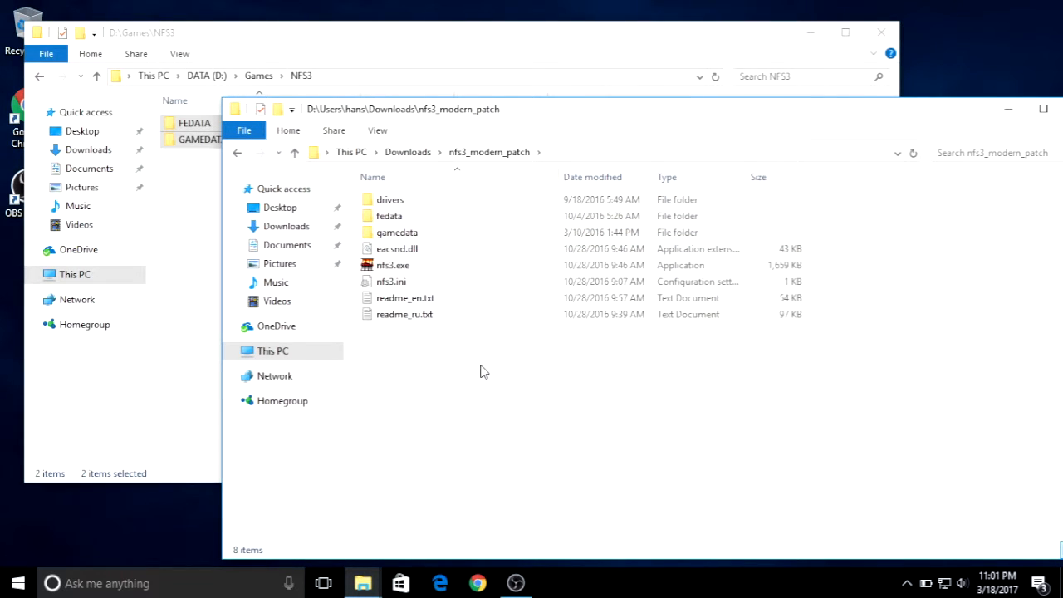
key("ctrl+a")
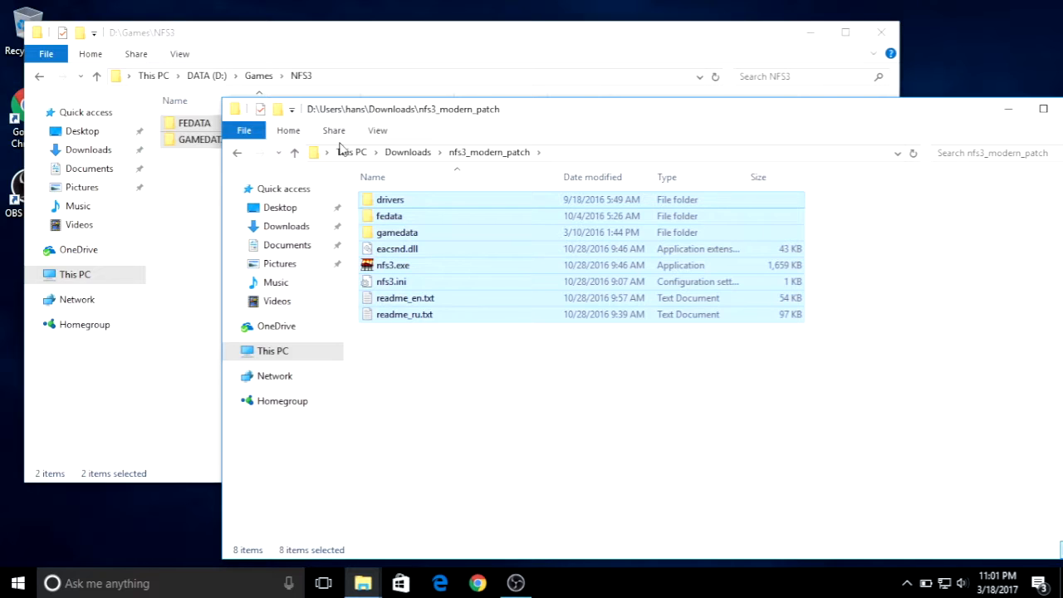
mouse_move(397, 233)
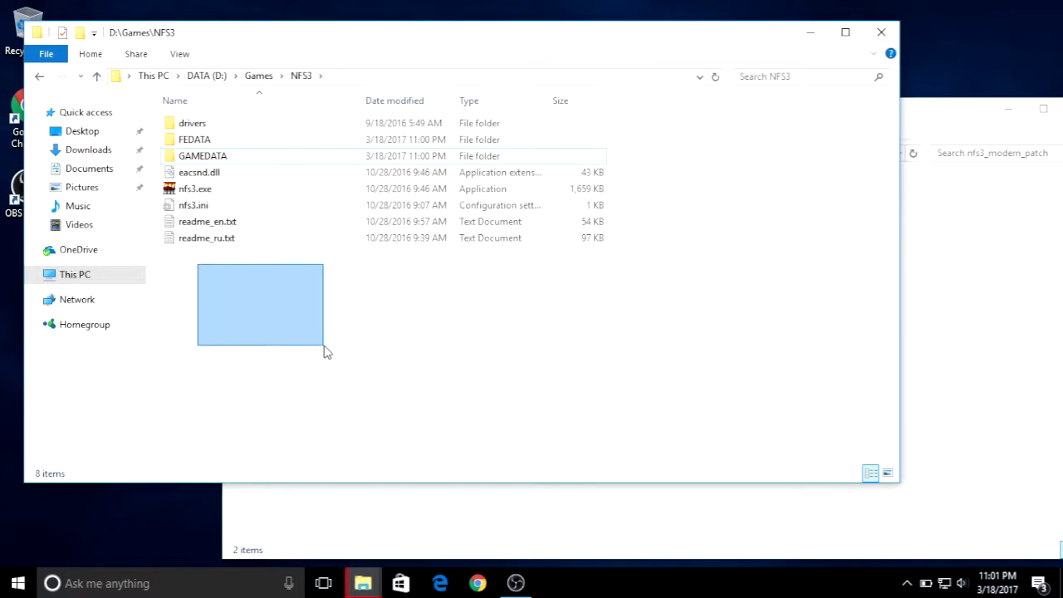
left_click(479, 583)
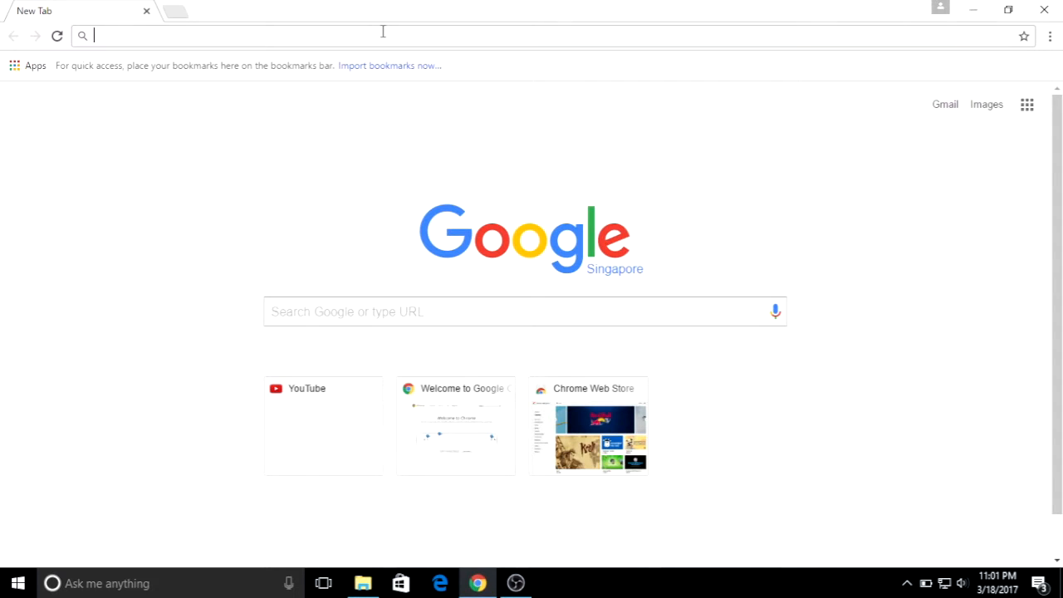
- Search 'nfs3 ai cop upgrade patch beterhans' and reach the Pigeon's Wing AI Cop Patch post
type("nfs3 ai cop g")
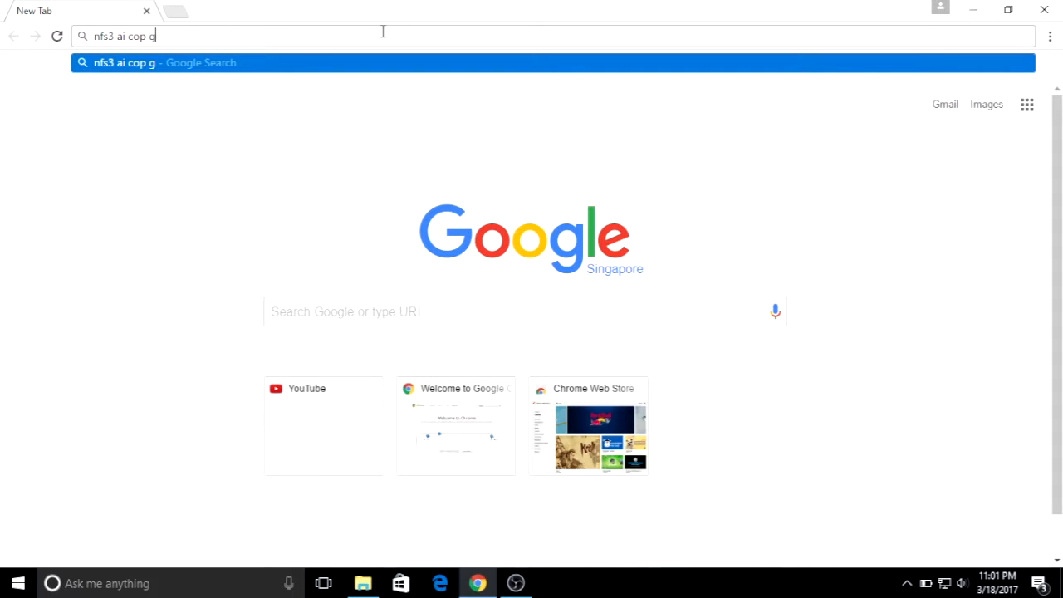
type("up")
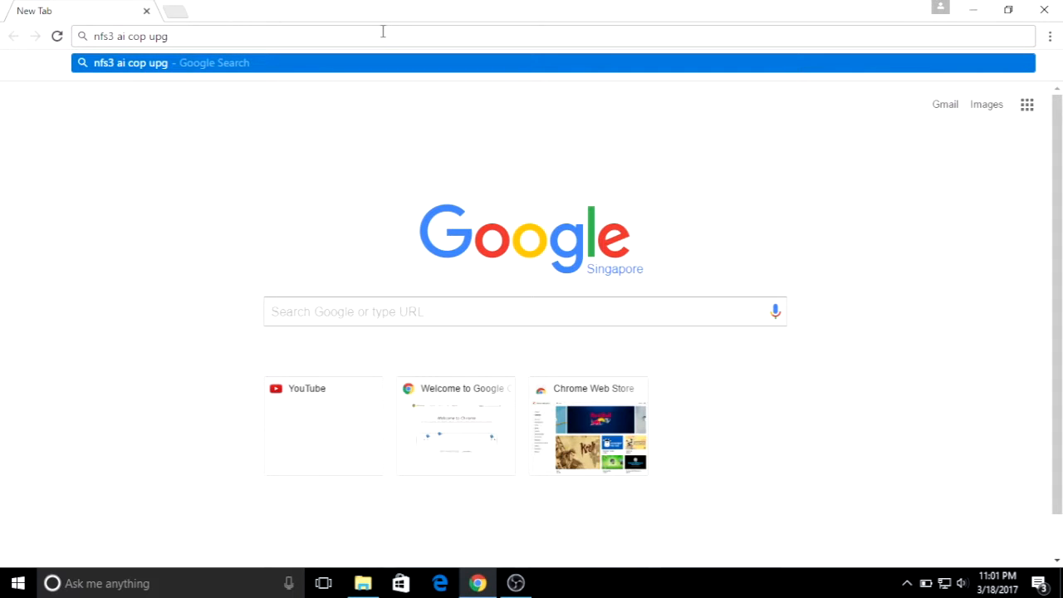
type("rade")
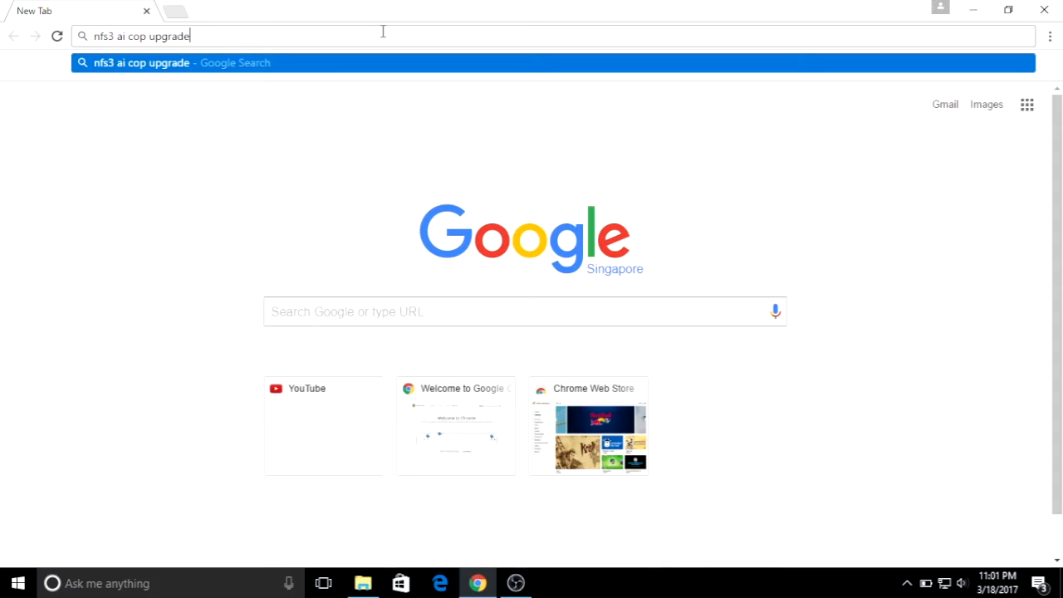
type("patch beterhans")
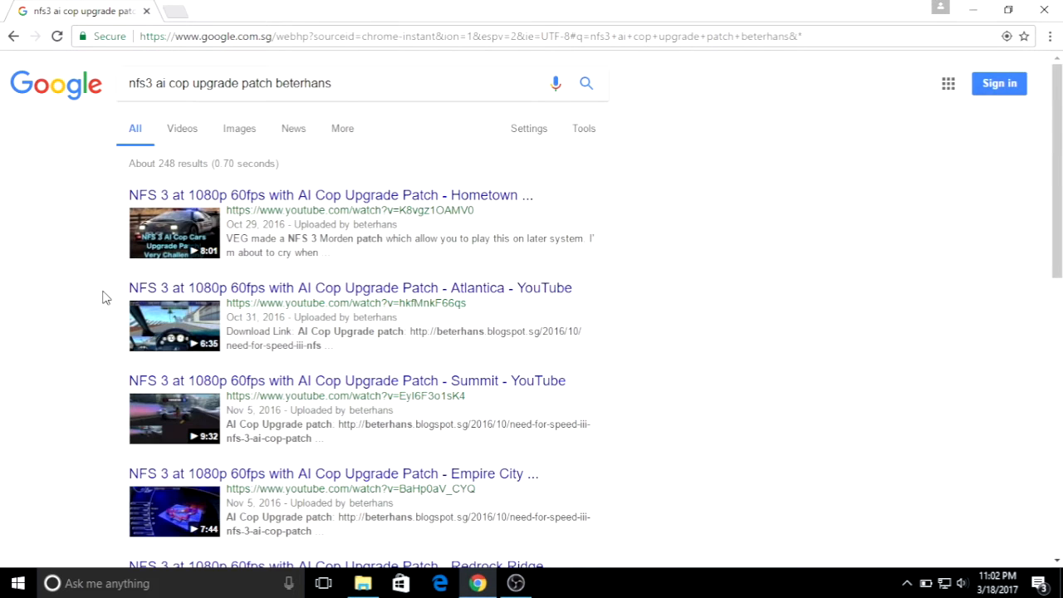
scroll("down", 3)
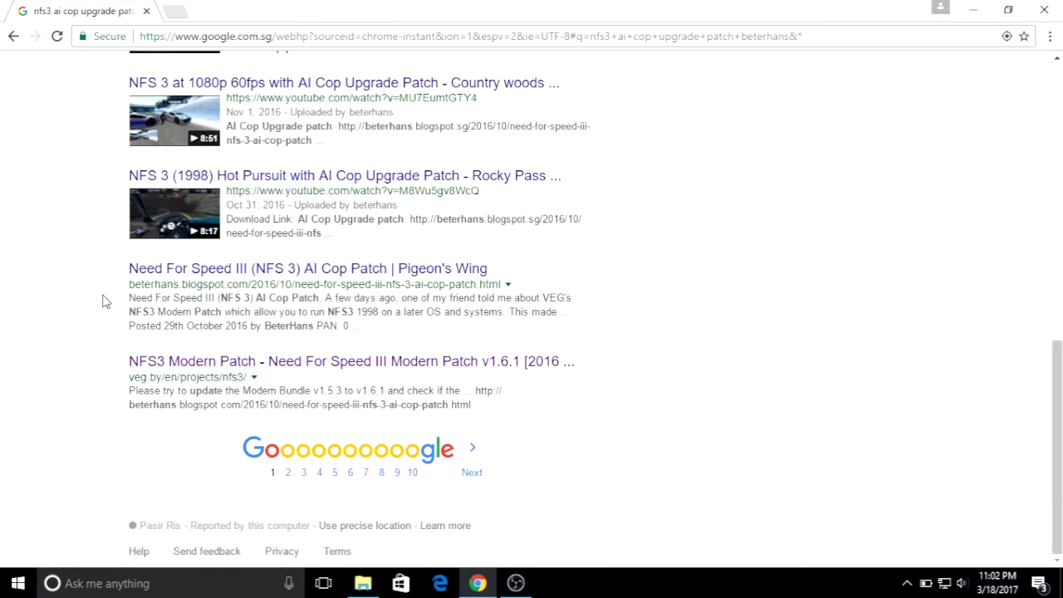
mouse_move(463, 266)
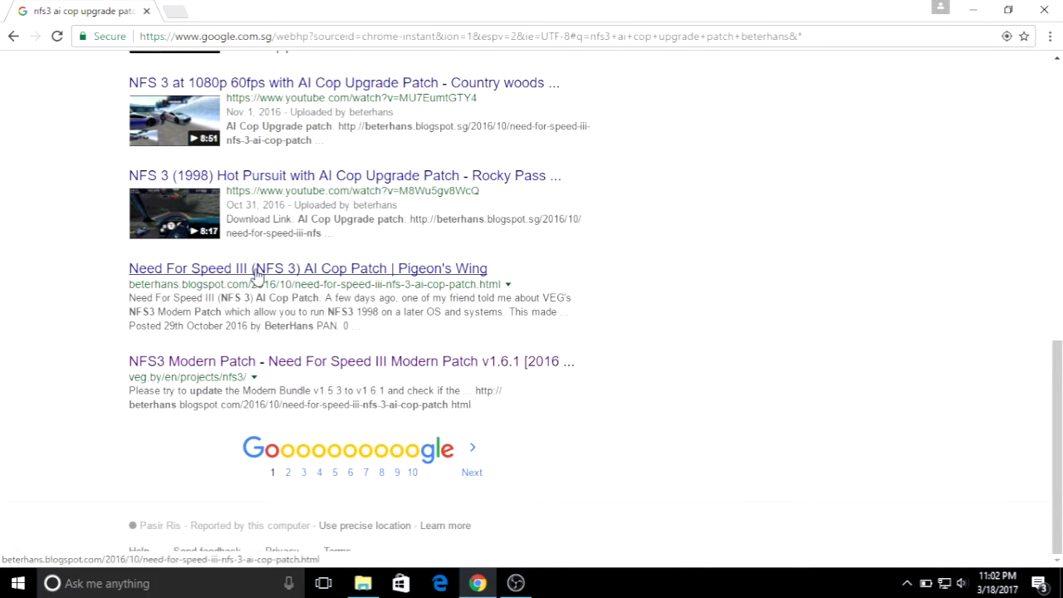
left_click(307, 269)
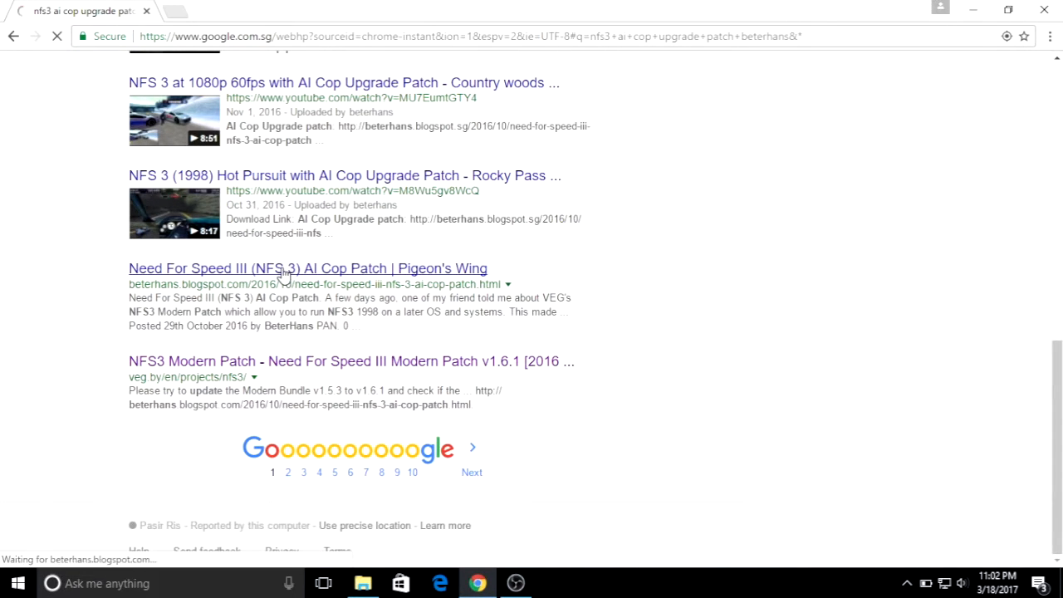
left_click(307, 269)
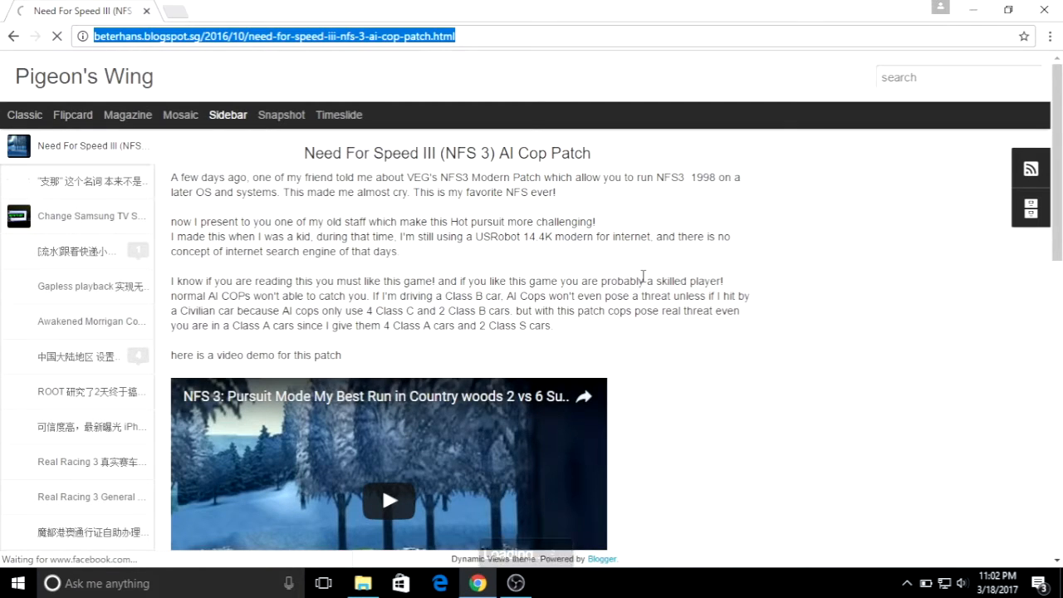
- Follow the post's sendspace link and download NFS_3_COP_UpGrade.zip
scroll("down", 3)
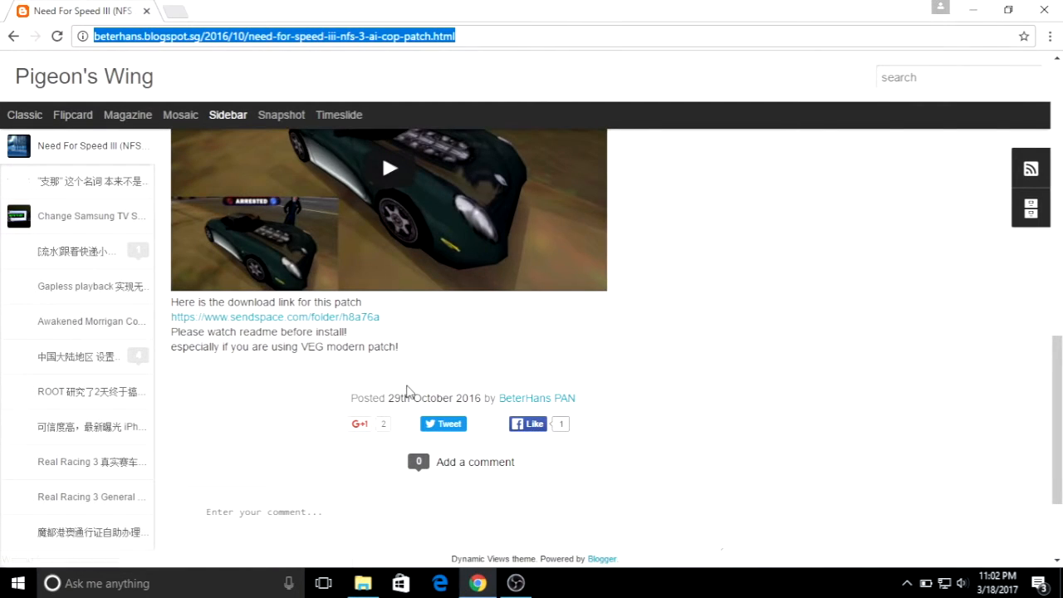
mouse_move(234, 323)
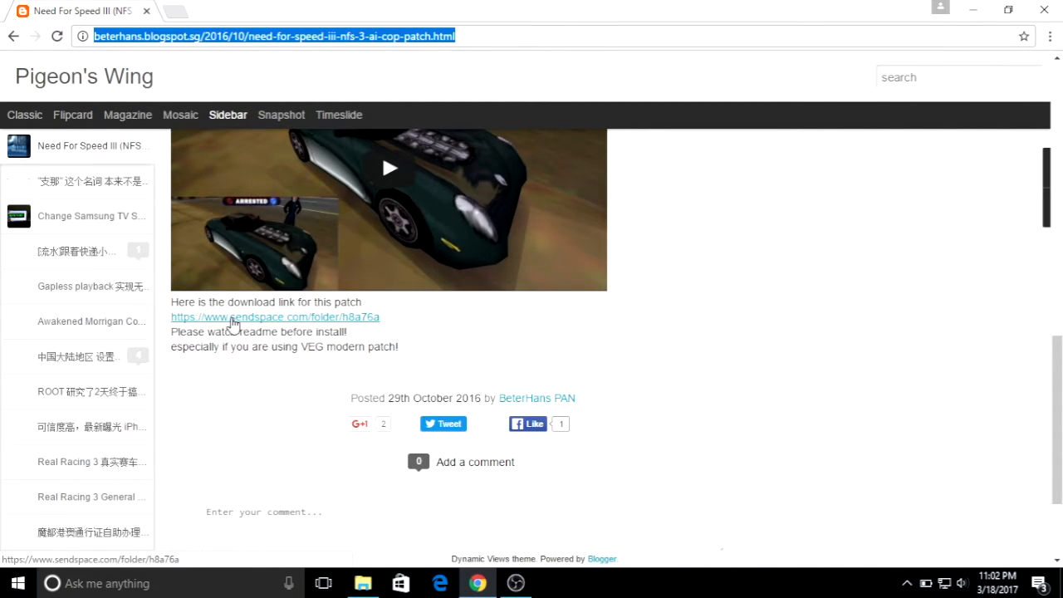
left_click(274, 317)
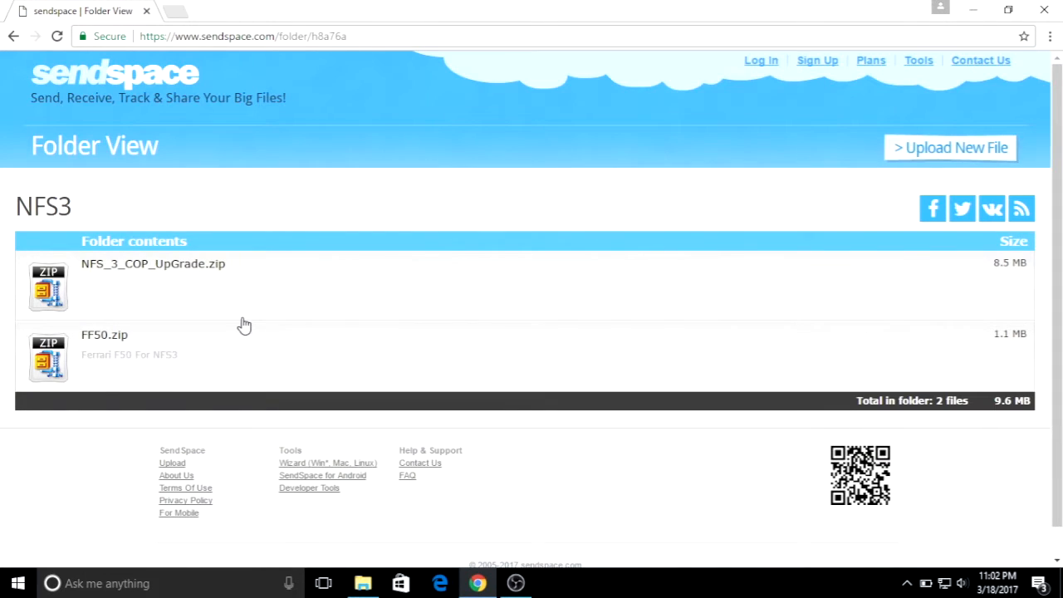
mouse_move(190, 276)
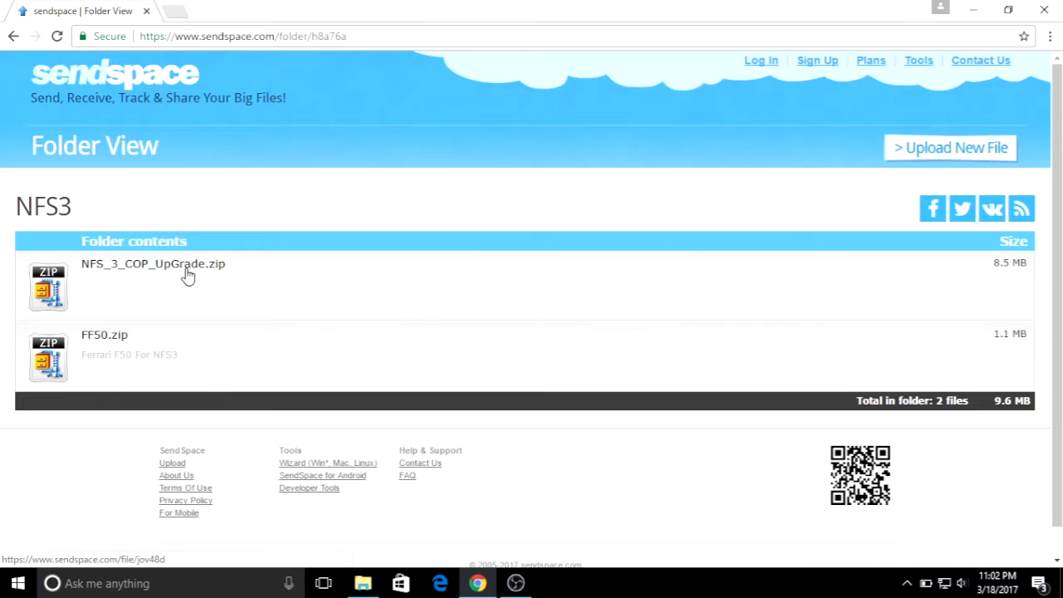
mouse_move(163, 272)
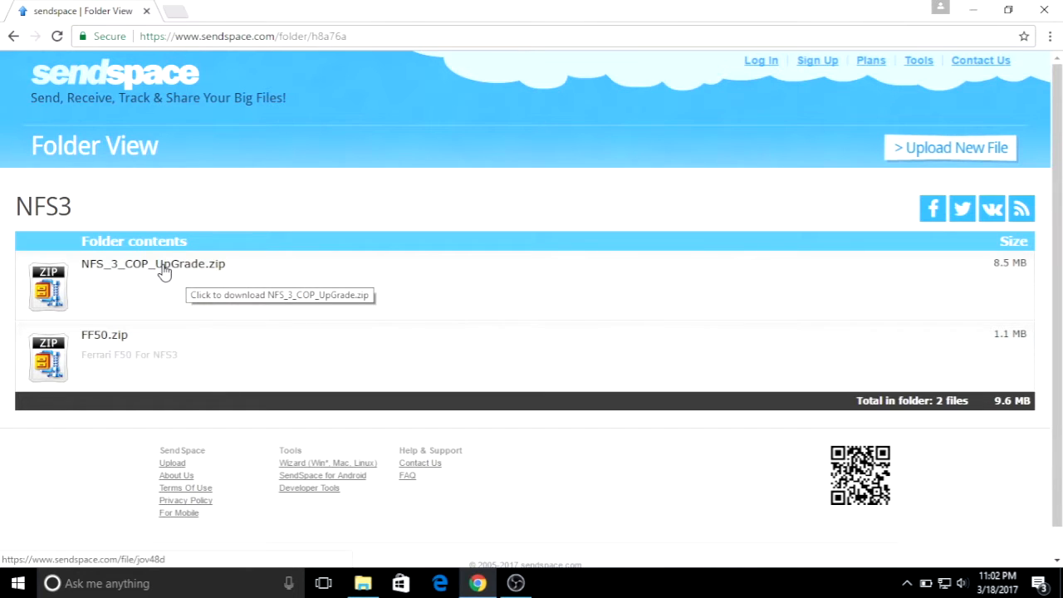
left_click(153, 264)
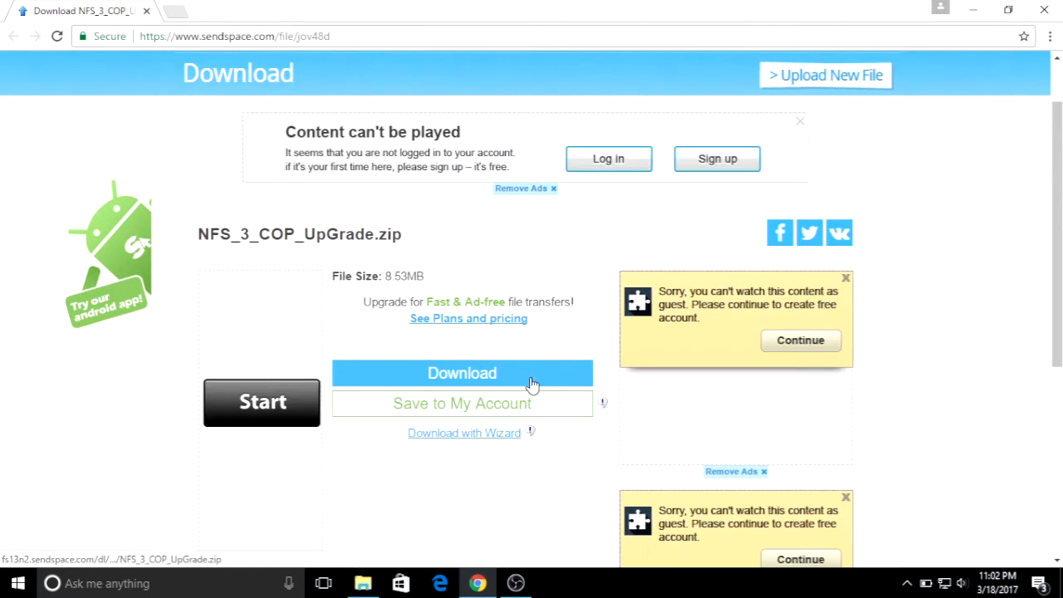
left_click(462, 372)
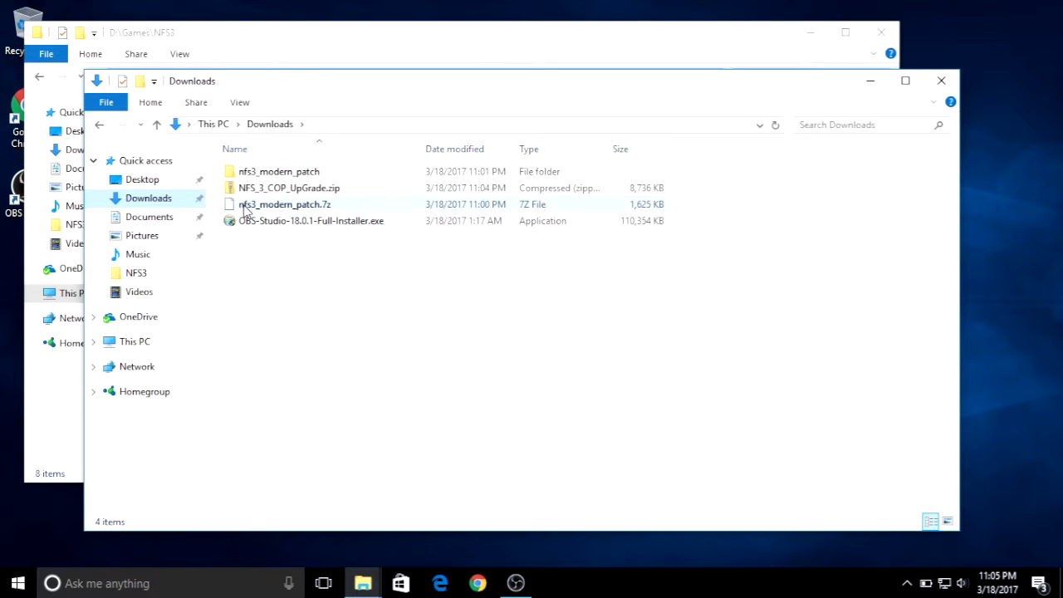
- Extract NFS_3_COP_UpGrade.zip into its own folder with 7-Zip and select all its patch files
left_click(285, 204)
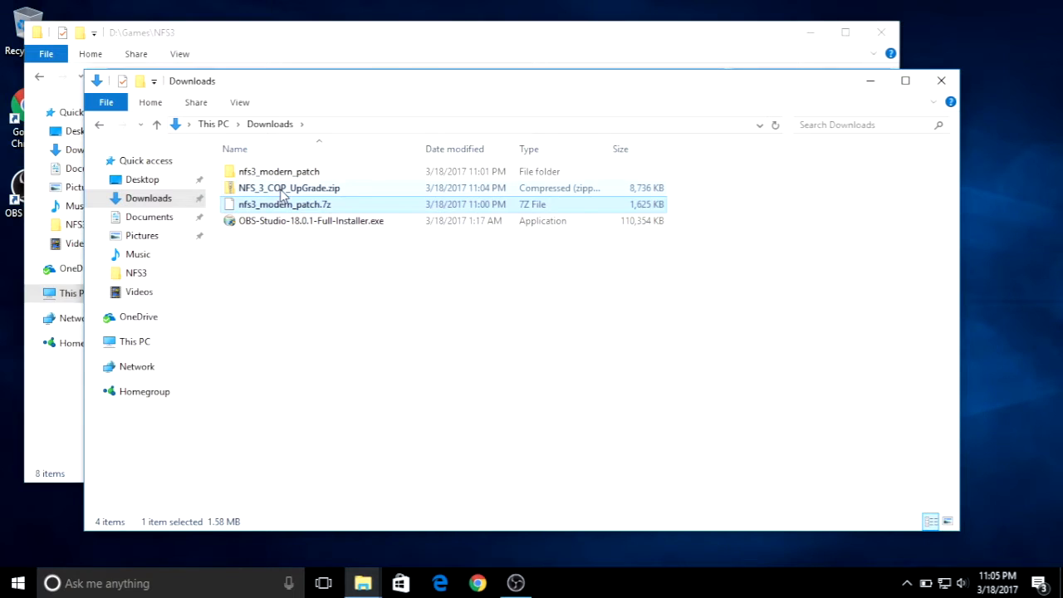
right_click(289, 188)
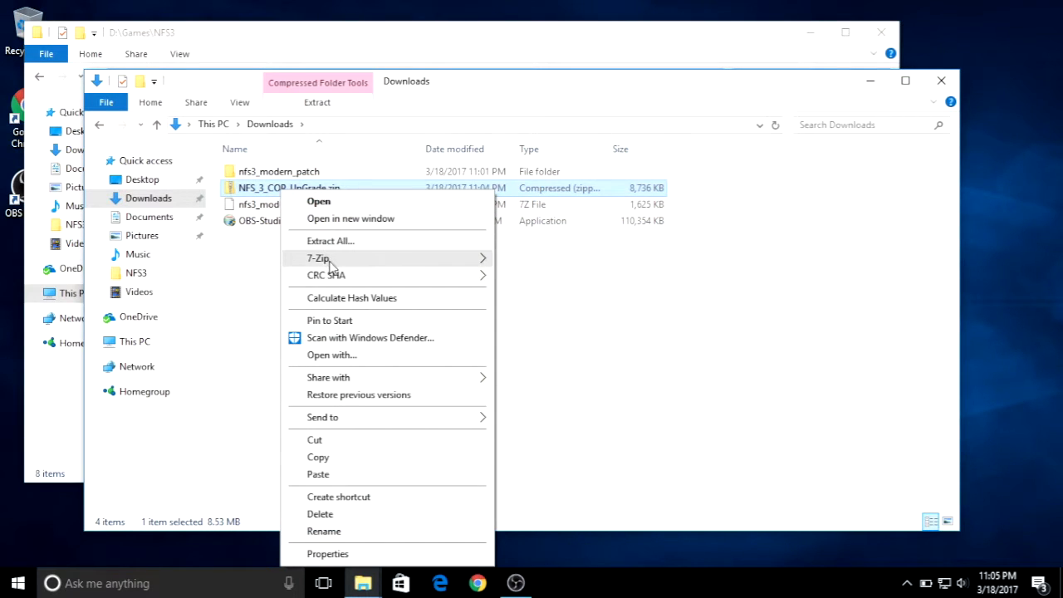
left_click(590, 324)
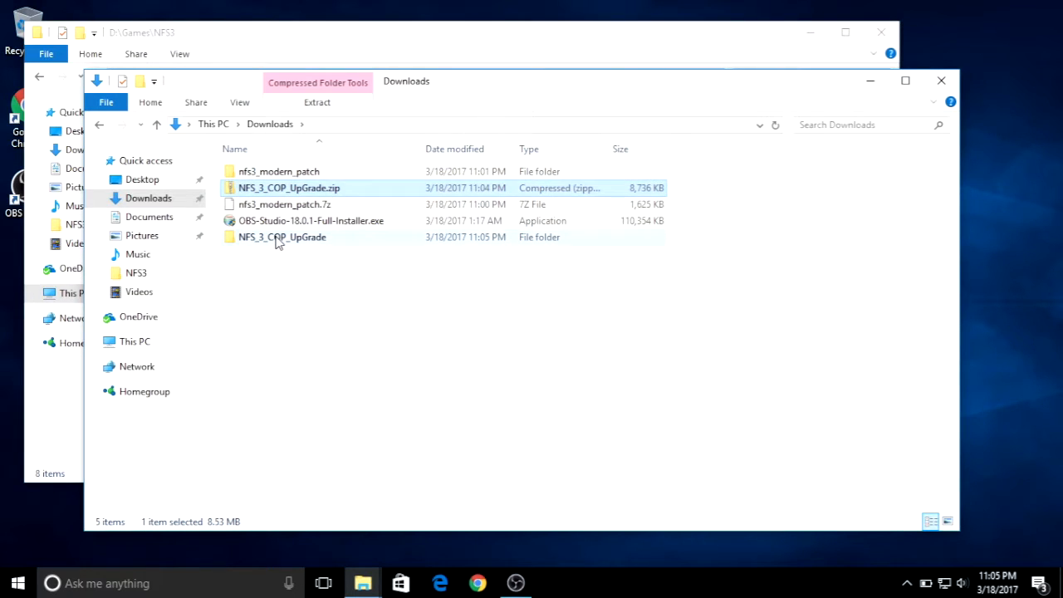
double_click(283, 236)
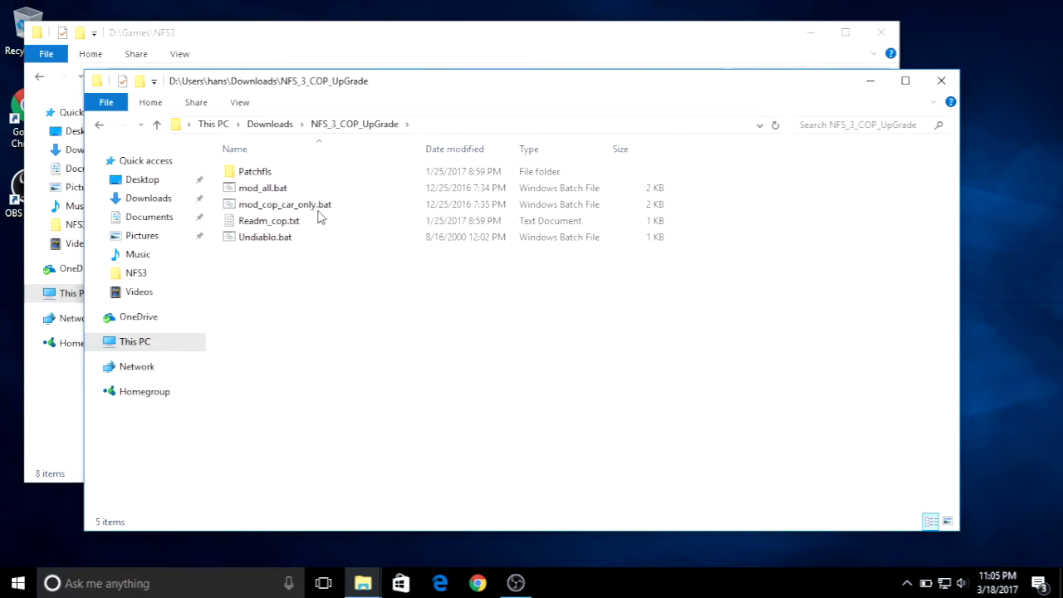
key("ctrl+a")
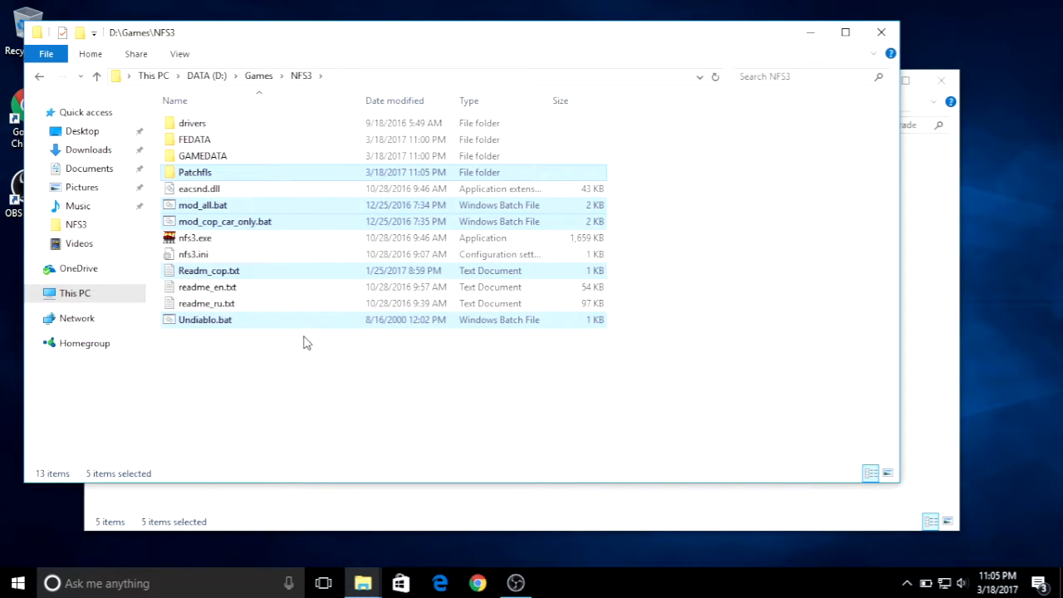
- Select mod_all.bat among the pasted cop-upgrade scripts in D:\Games\NFS3 and bring up its actions
left_click(223, 439)
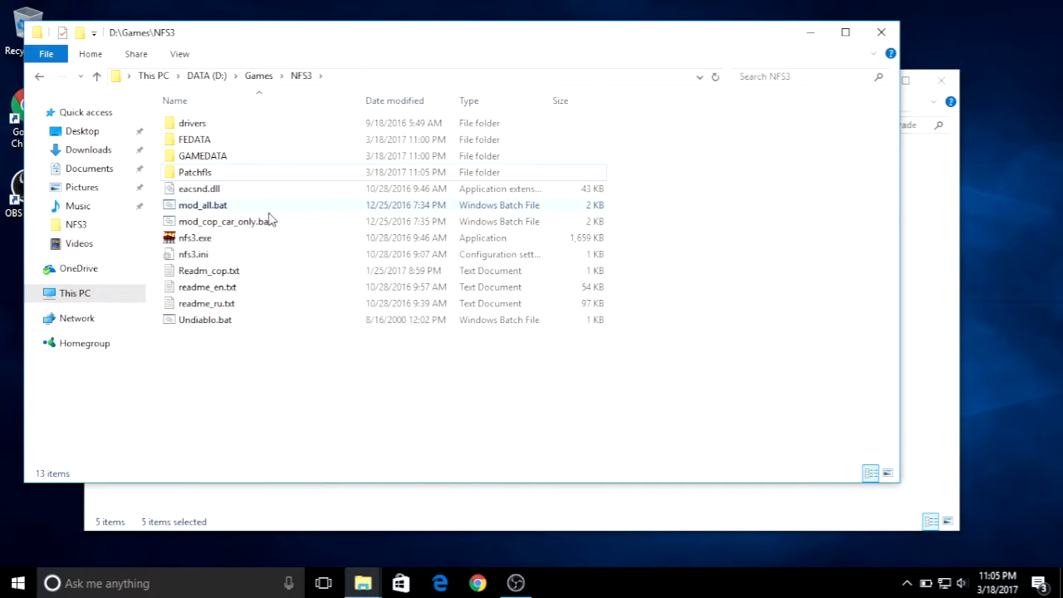
left_click(203, 206)
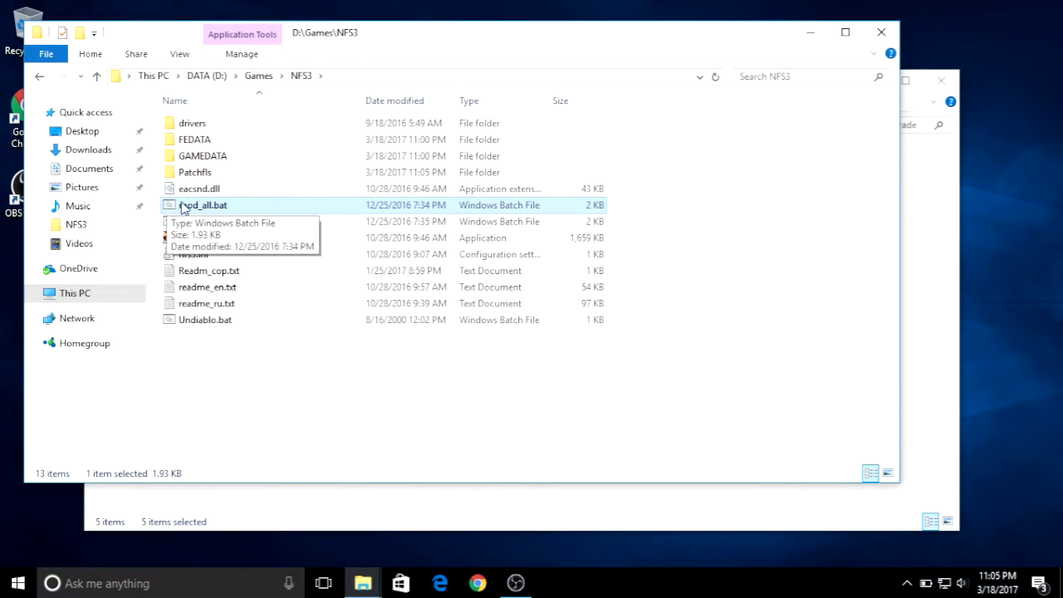
left_click(224, 221)
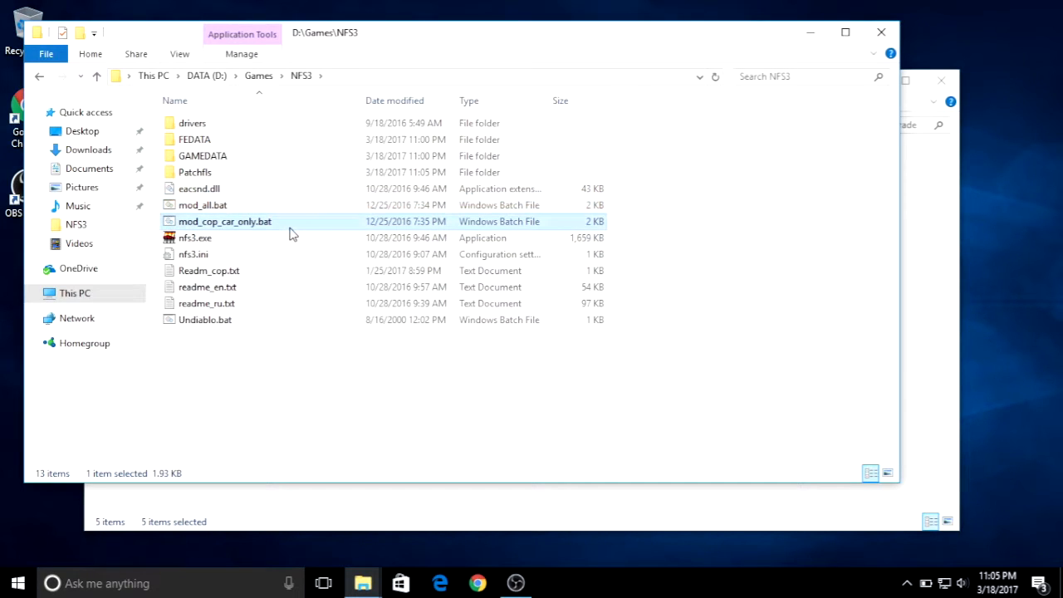
mouse_move(279, 206)
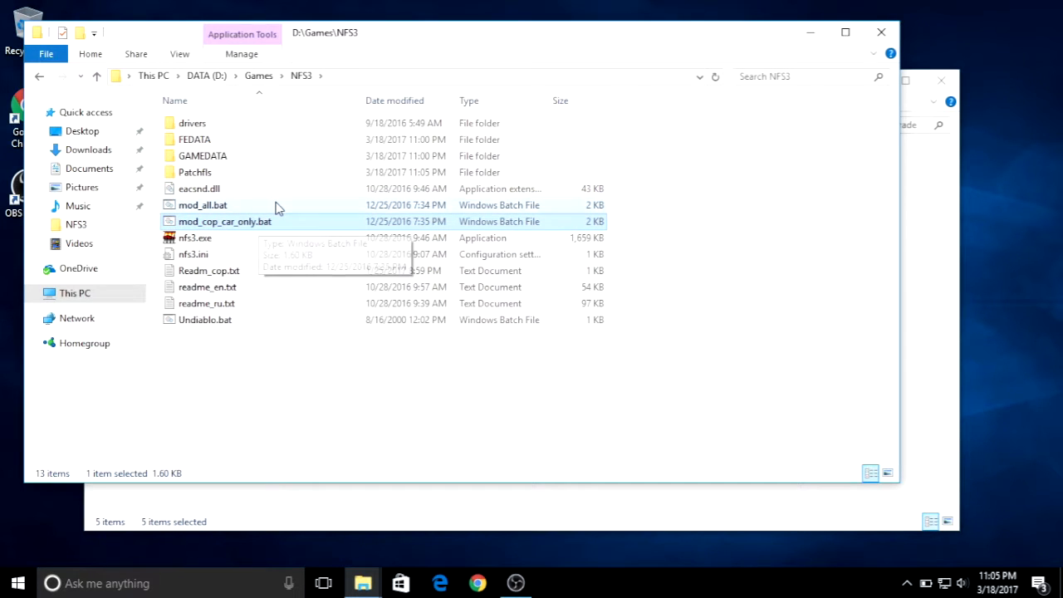
left_click(203, 206)
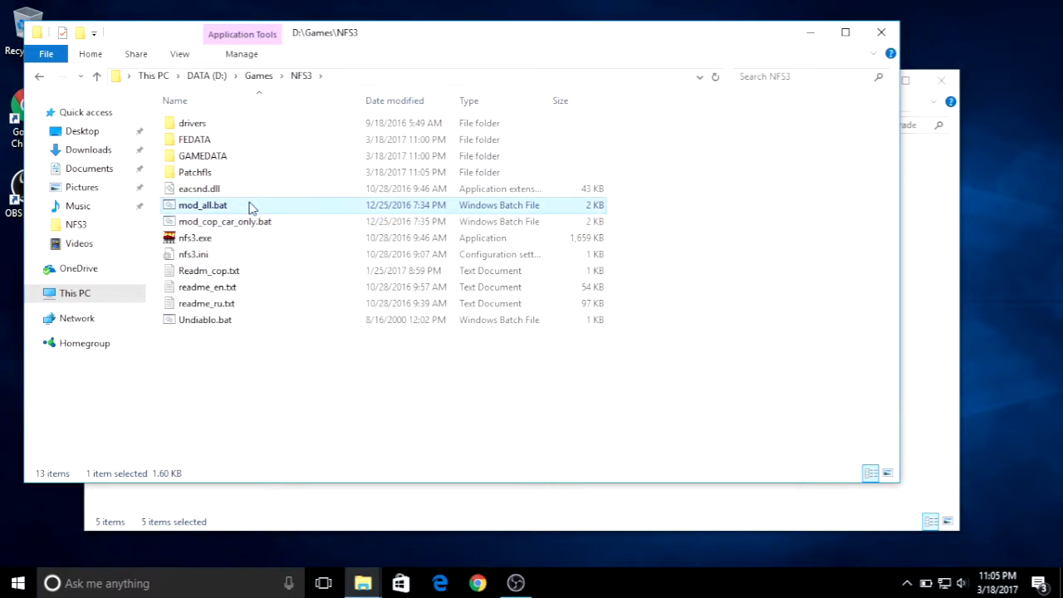
mouse_move(214, 208)
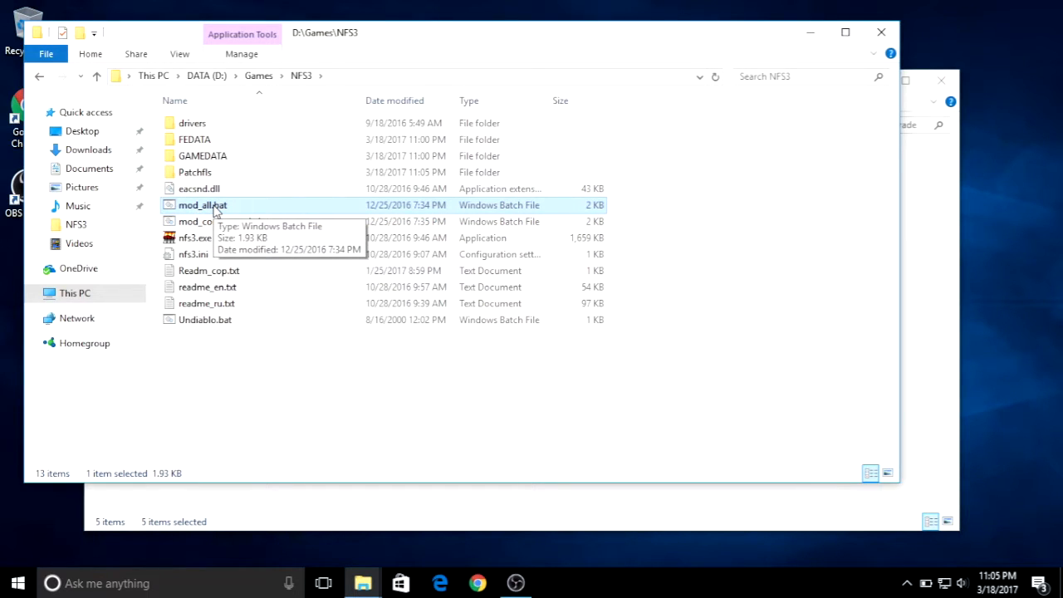
mouse_move(202, 221)
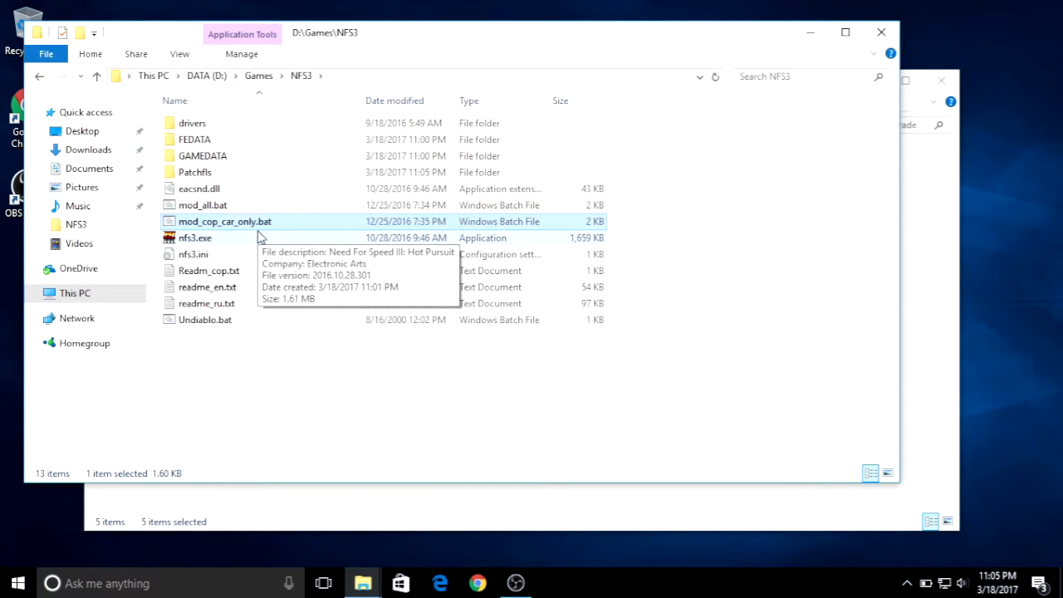
mouse_move(262, 212)
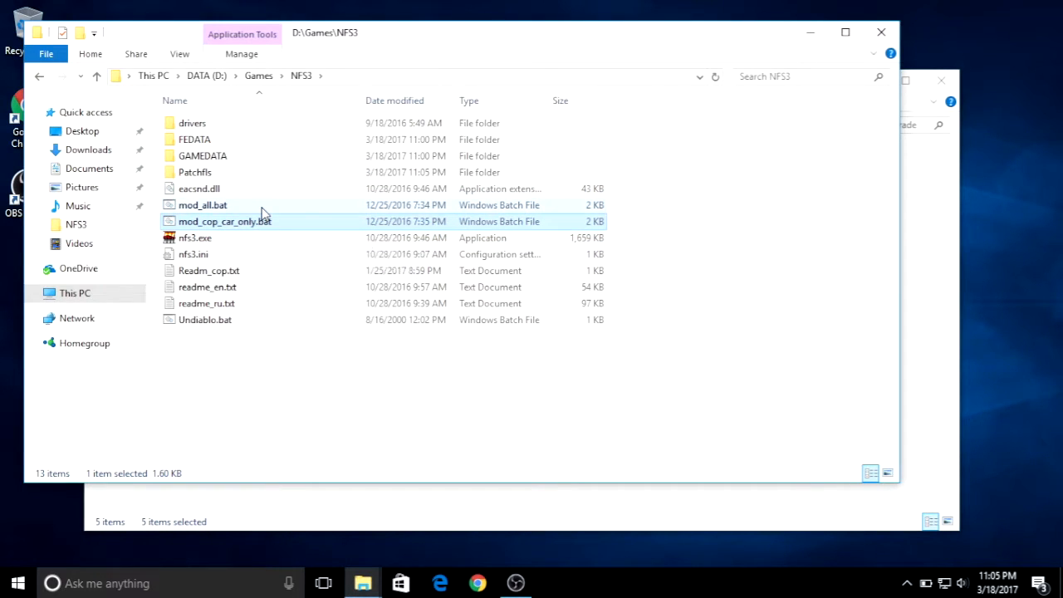
left_click(203, 206)
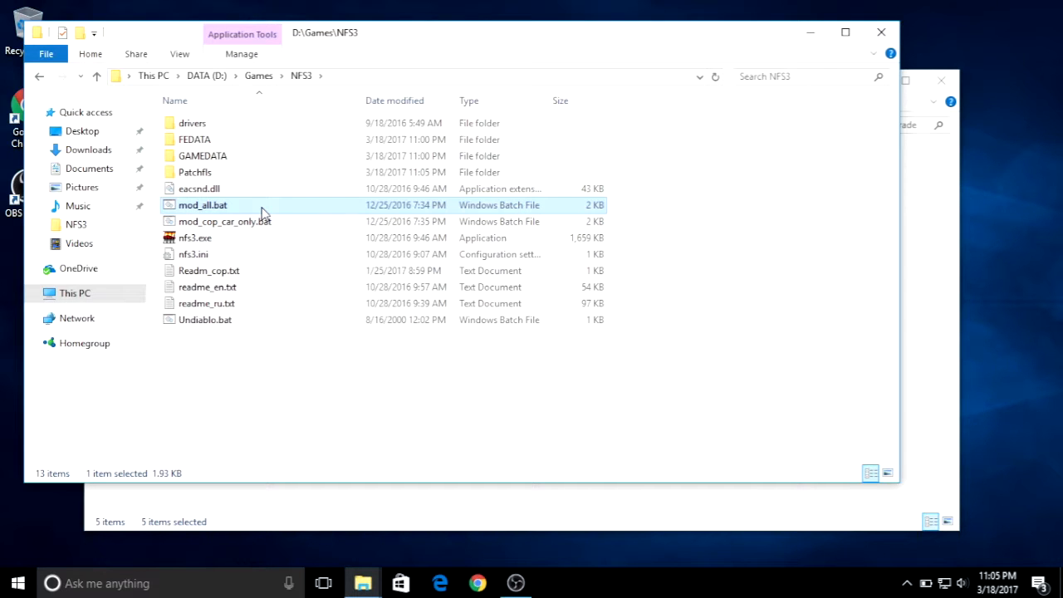
right_click(203, 206)
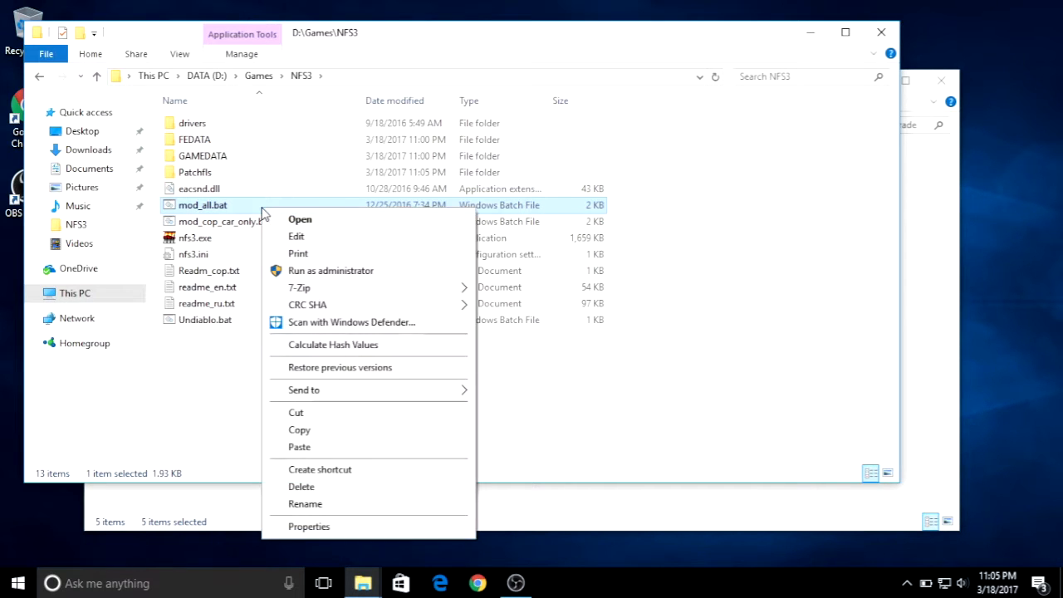
- Run mod_all.bat, answering 'a' to overwrite and 'f' to file prompts, then close the console
left_click(299, 220)
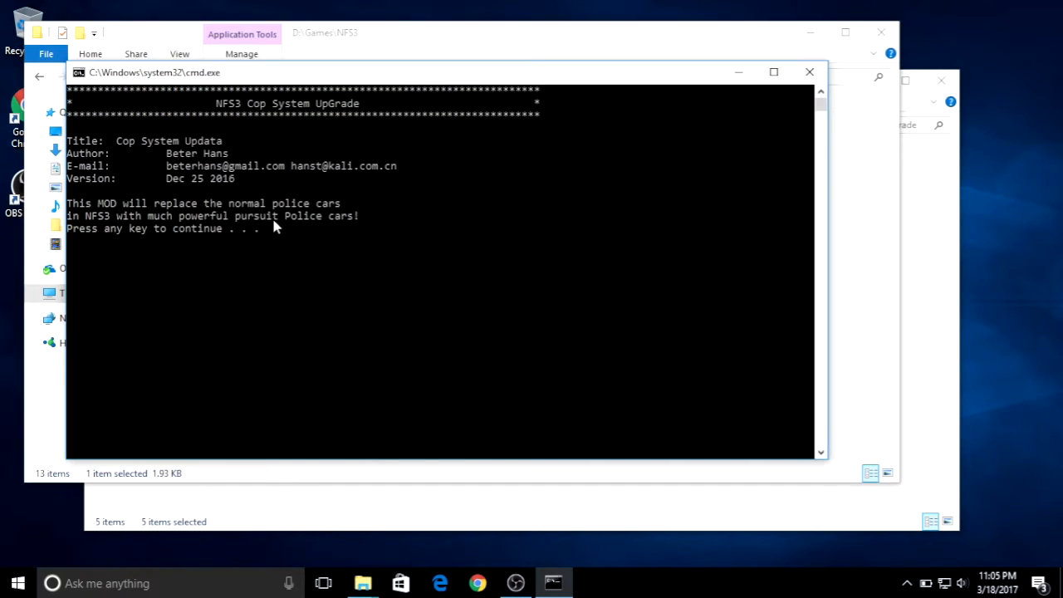
mouse_move(263, 253)
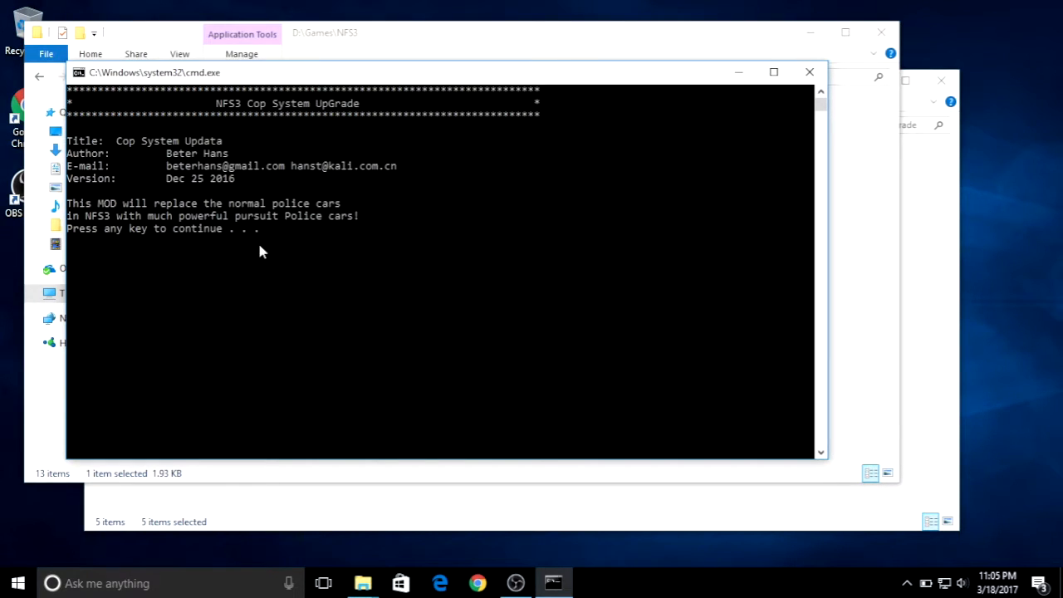
key("enter")
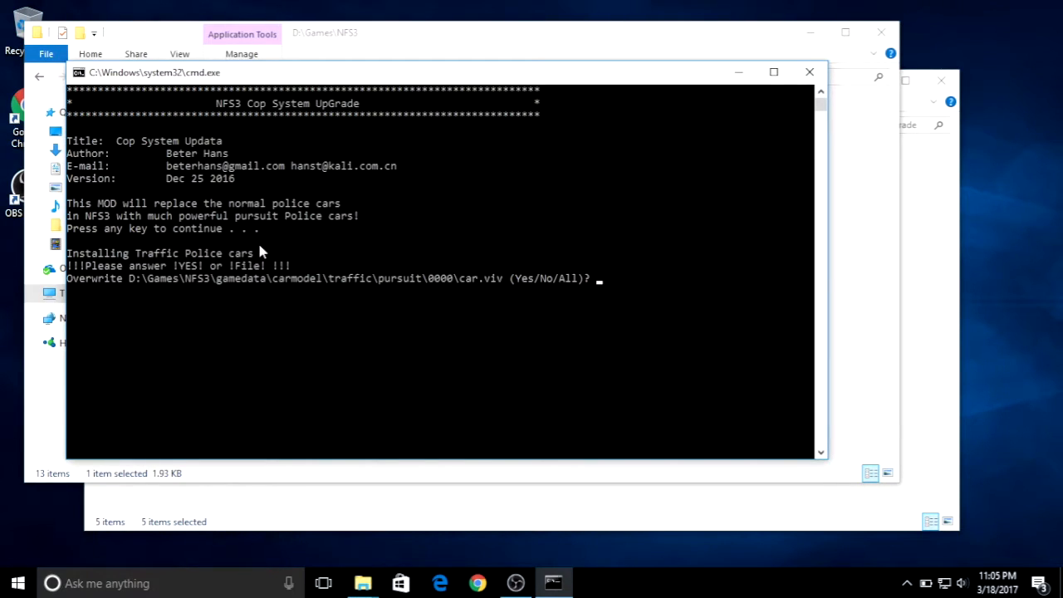
mouse_move(721, 362)
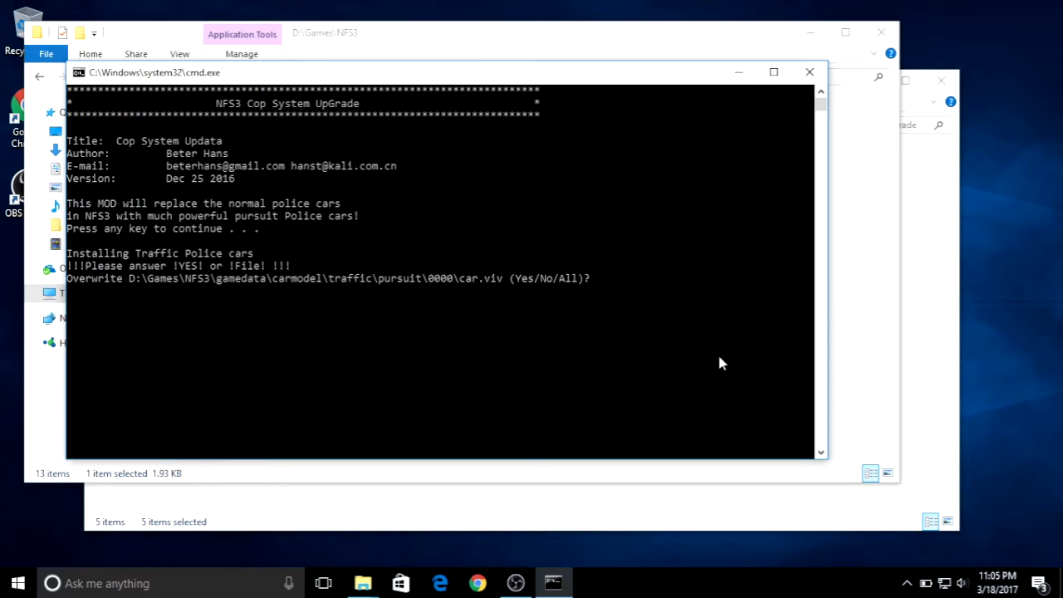
type("a")
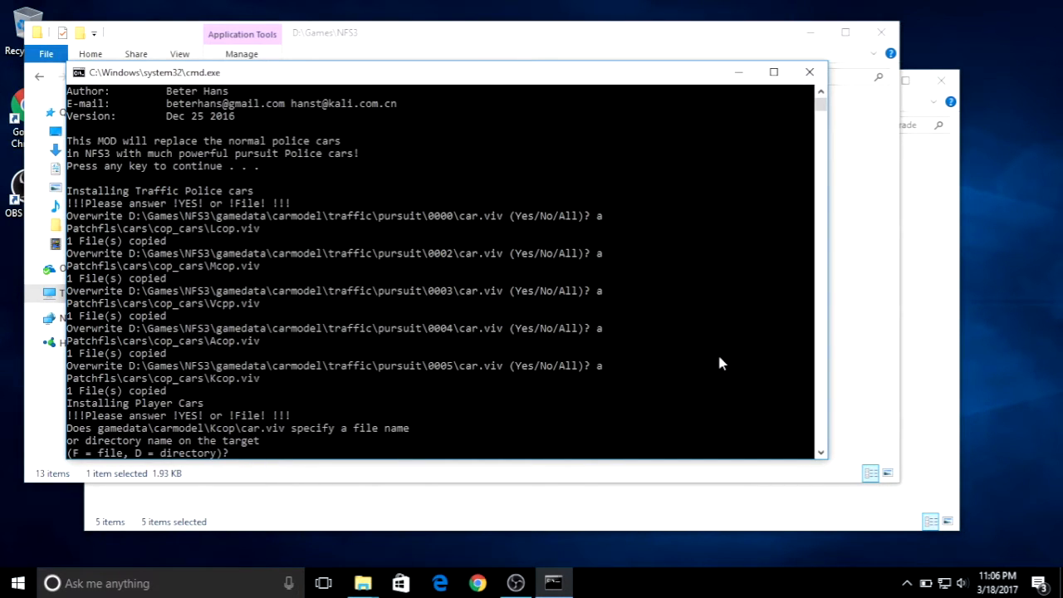
type("f")
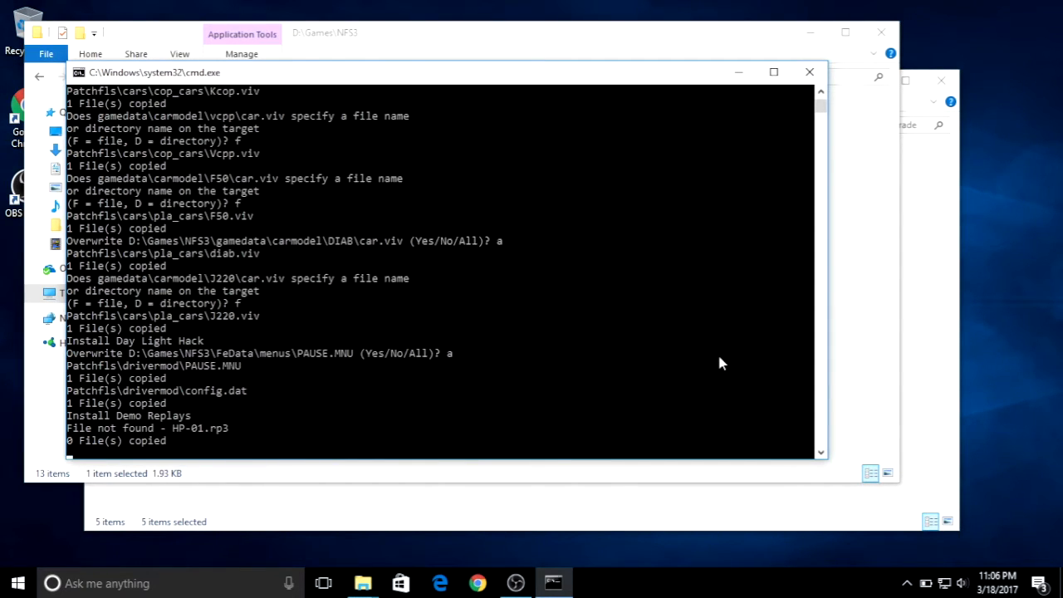
left_click(807, 72)
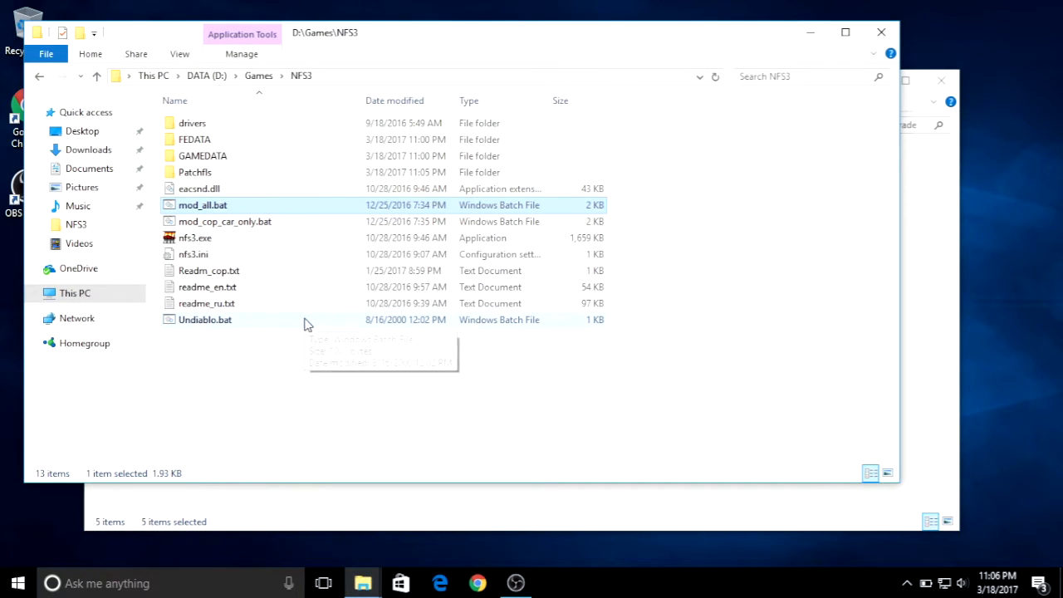
- Open nfs3.ini from the NFS3 folder in Notepad via Edit
left_click(193, 254)
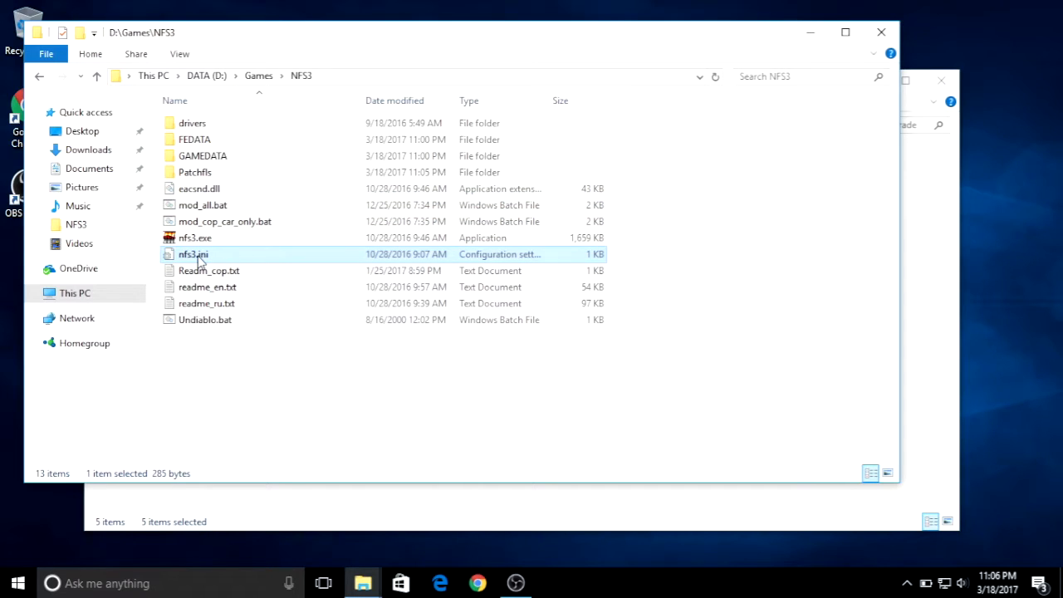
right_click(193, 254)
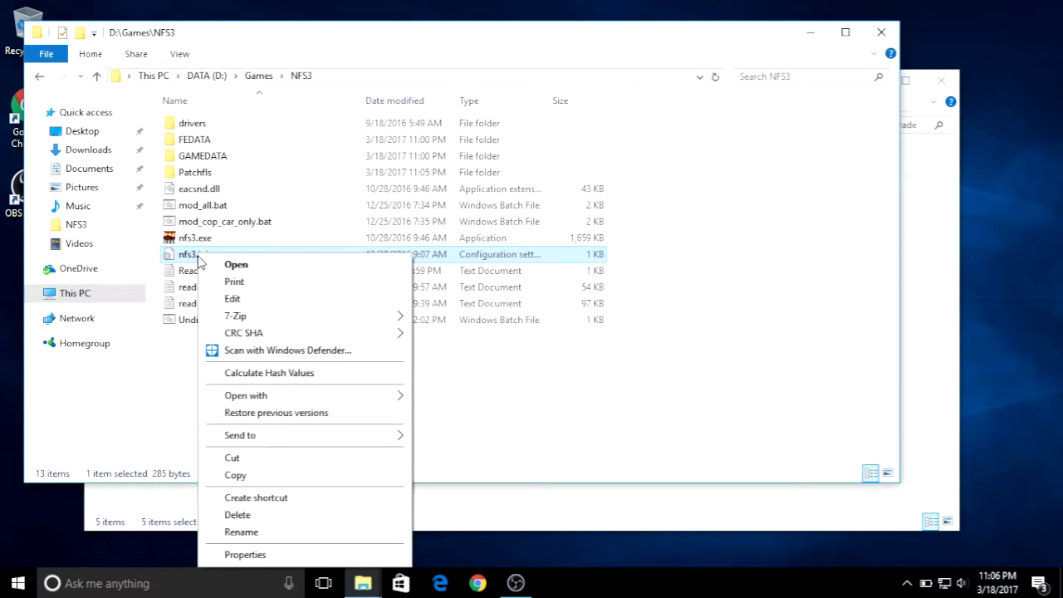
mouse_move(233, 299)
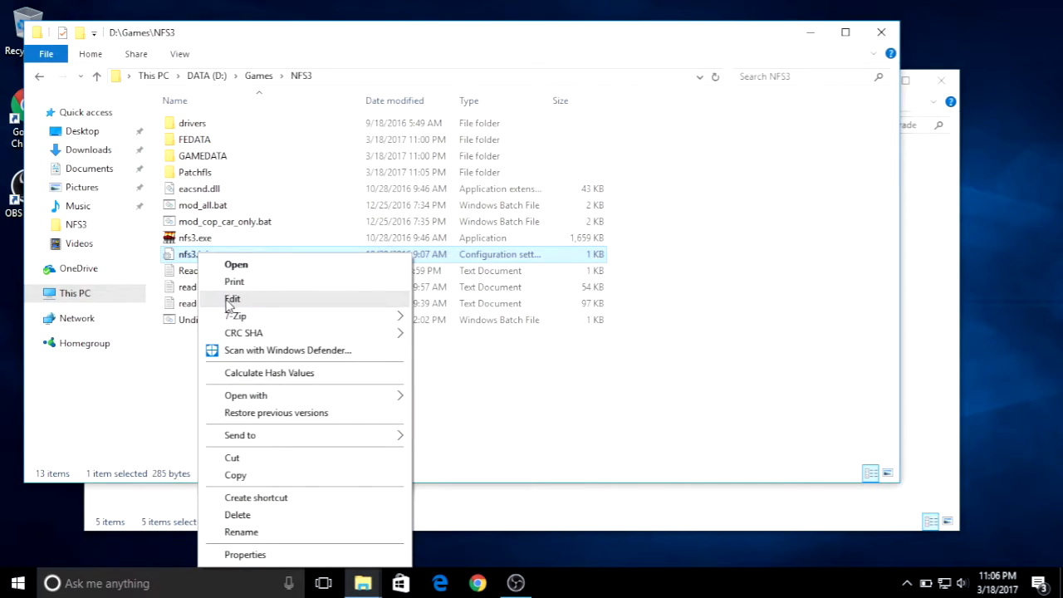
left_click(233, 299)
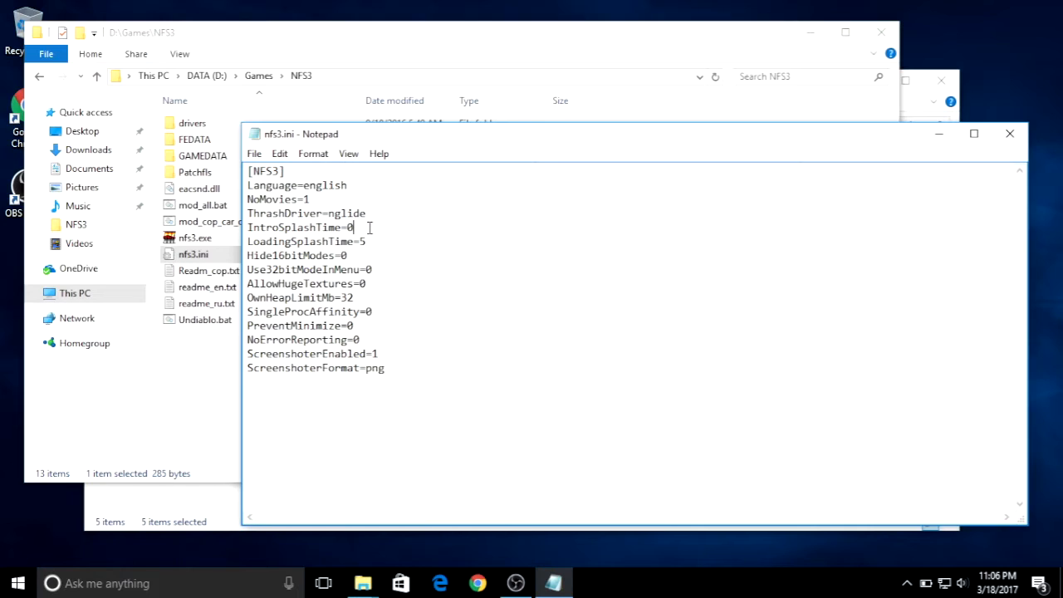
- Set IntroSplashTime=1, LoadingSplashTime=3 and AllowHugeTextures=1 in nfs3.ini
type("1")
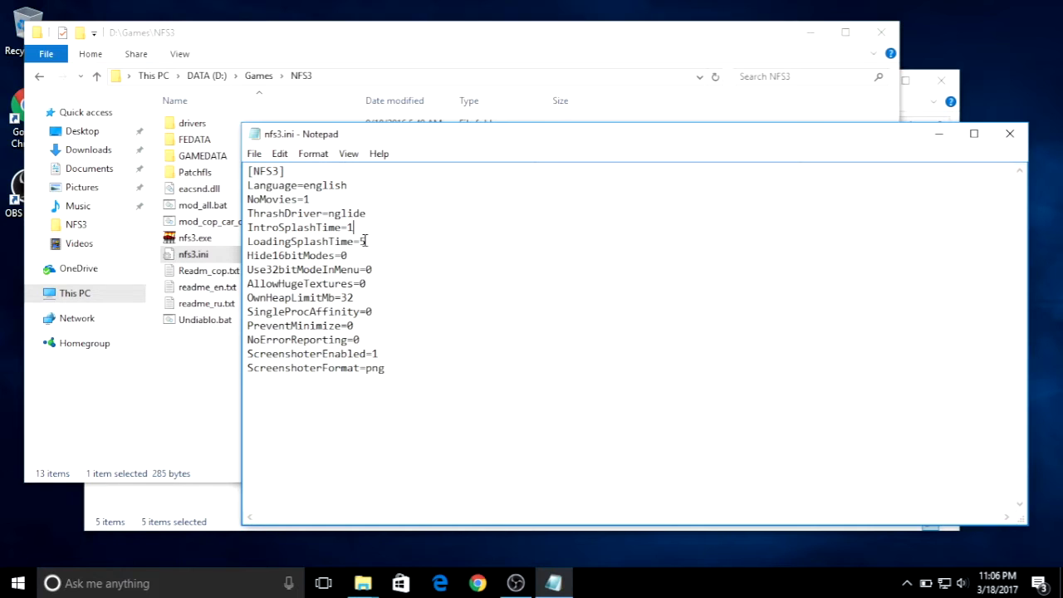
mouse_move(372, 243)
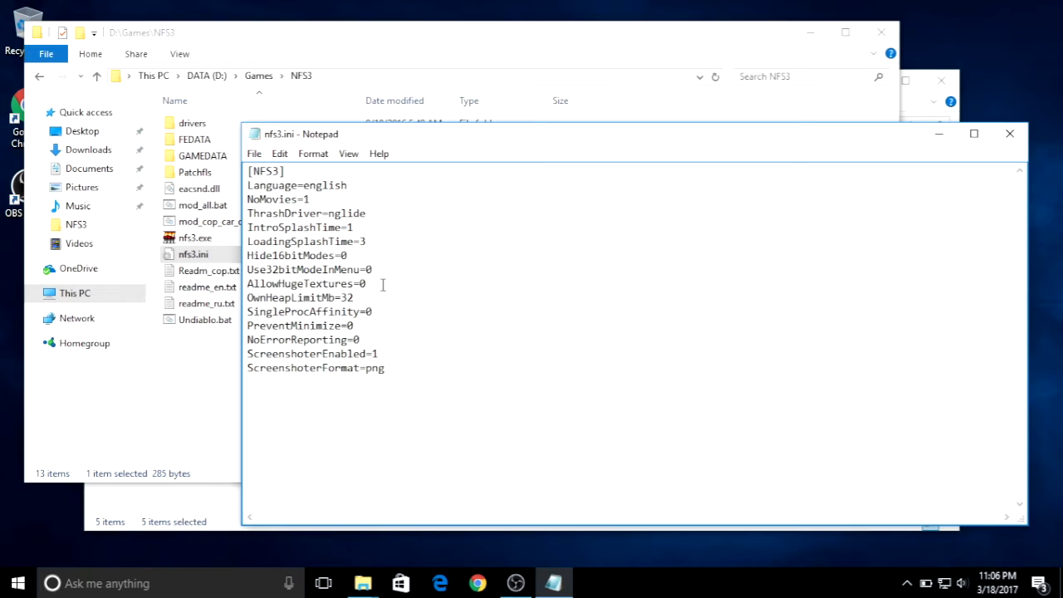
key("Backspace")
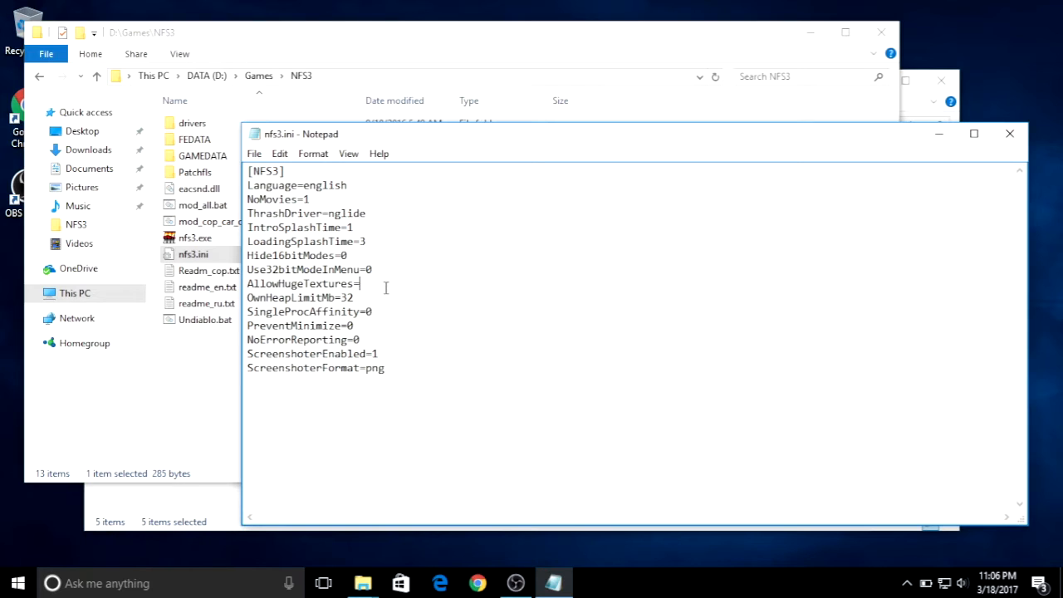
type("1")
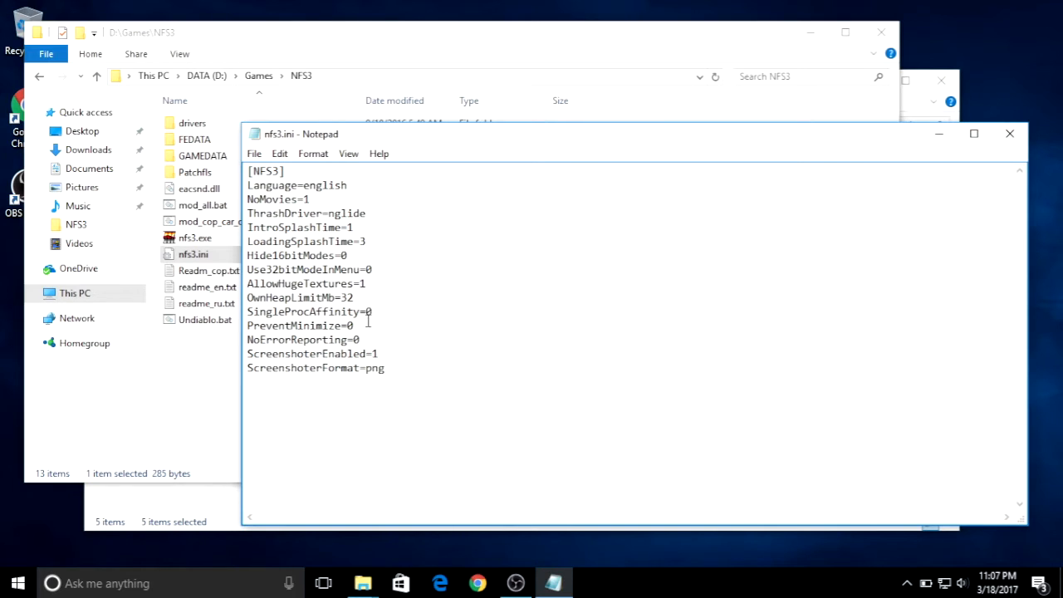